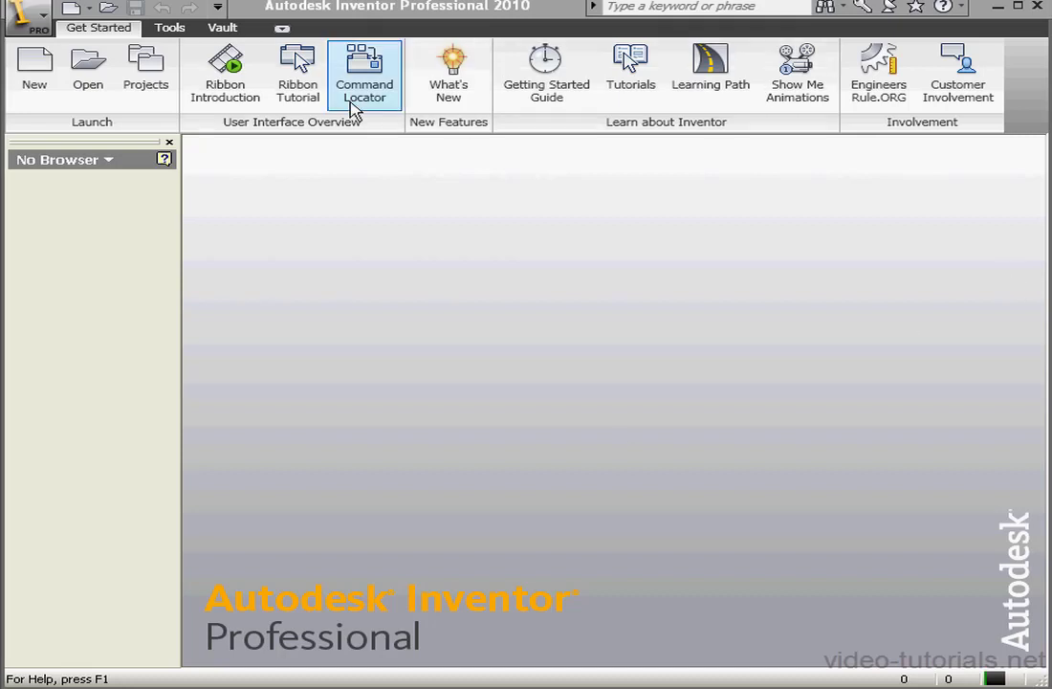
Create a new part from the Metric Sheet Metal (mm).ipt template.
click(32, 72)
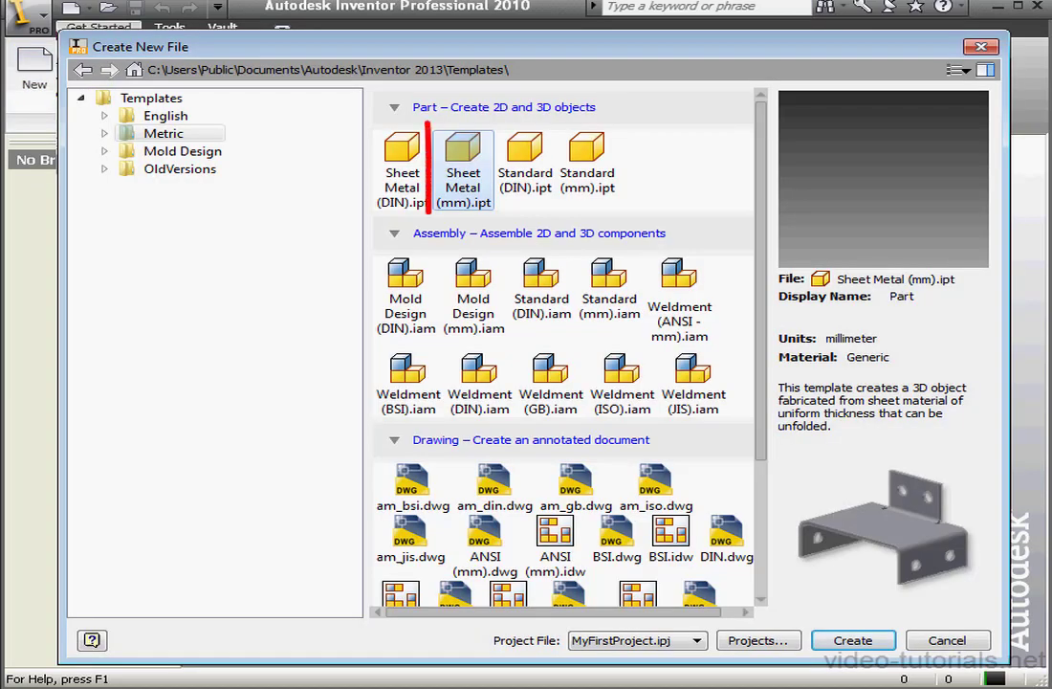
click(463, 158)
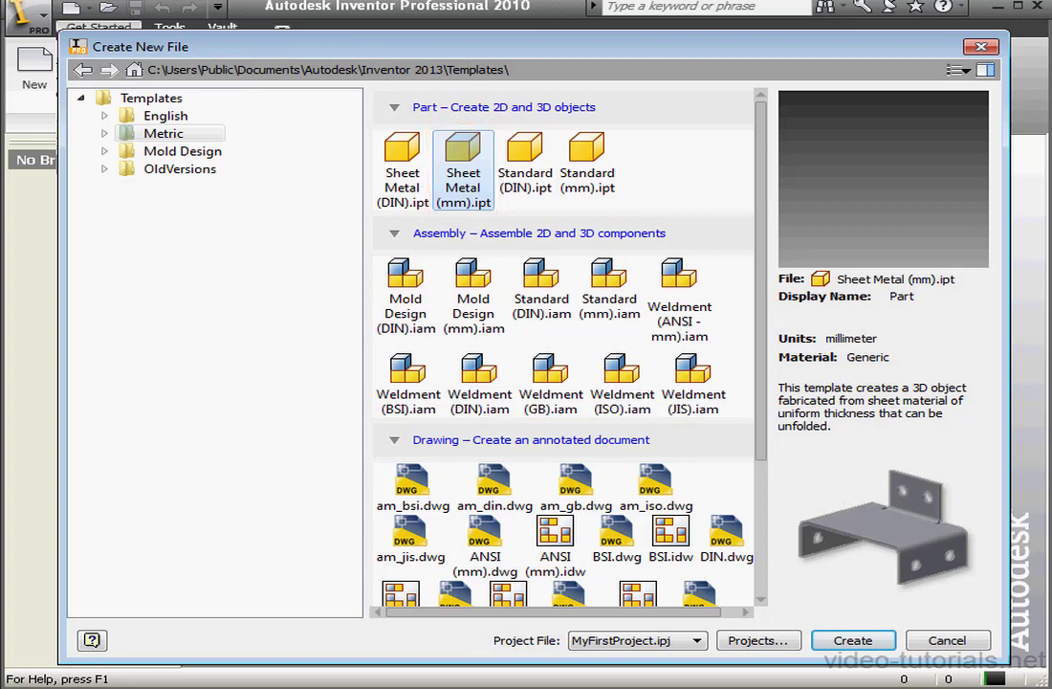
click(852, 640)
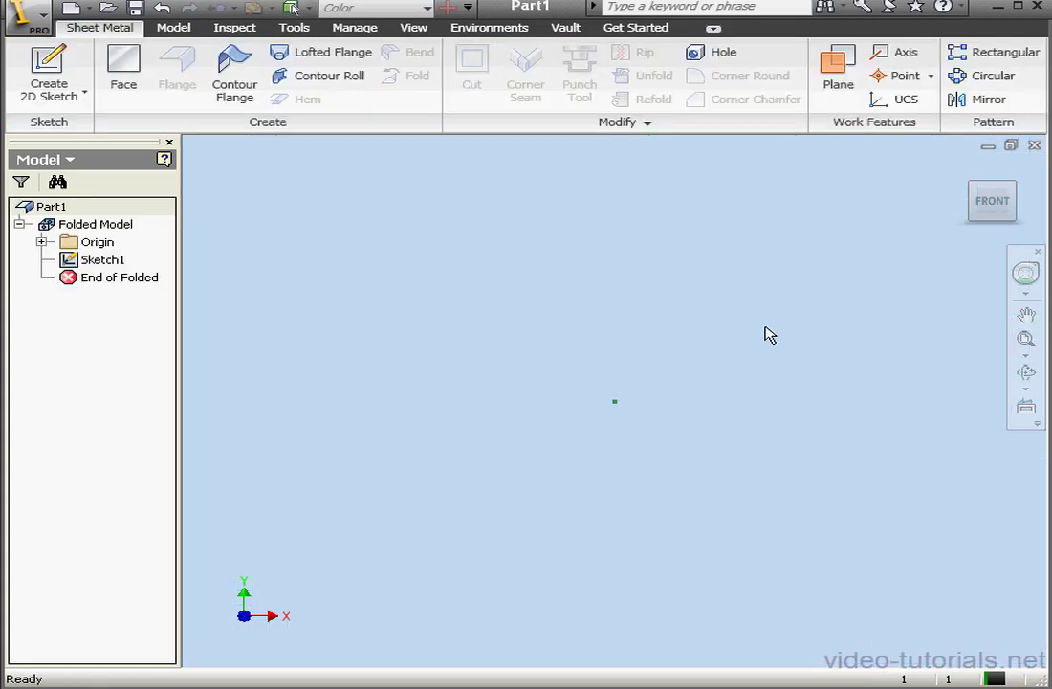
mouse_move(760, 325)
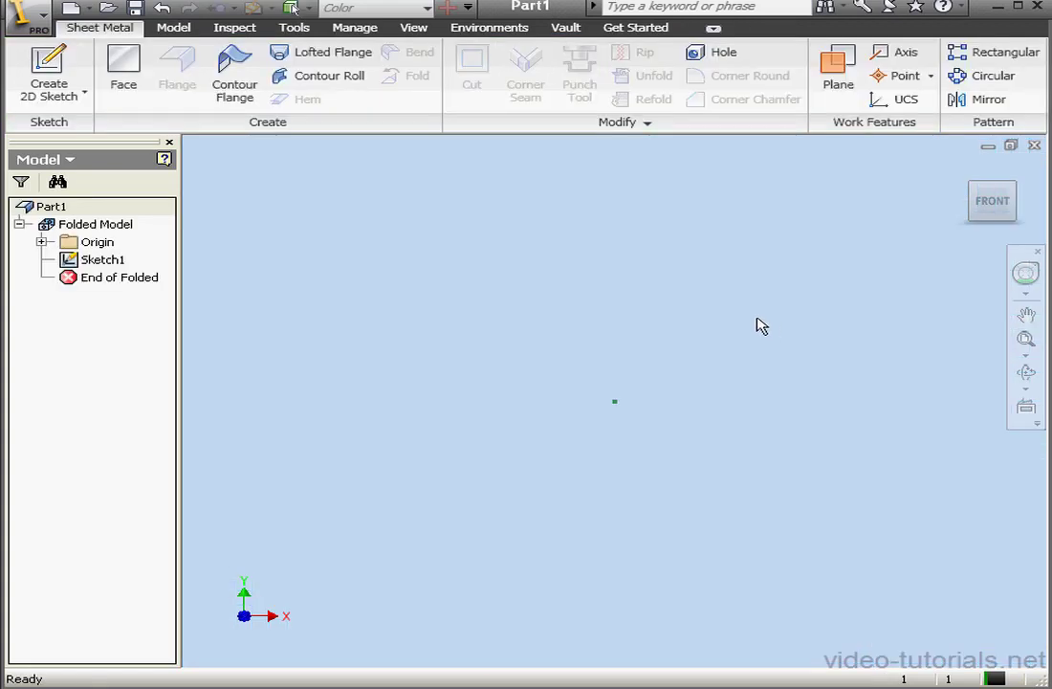
mouse_move(748, 316)
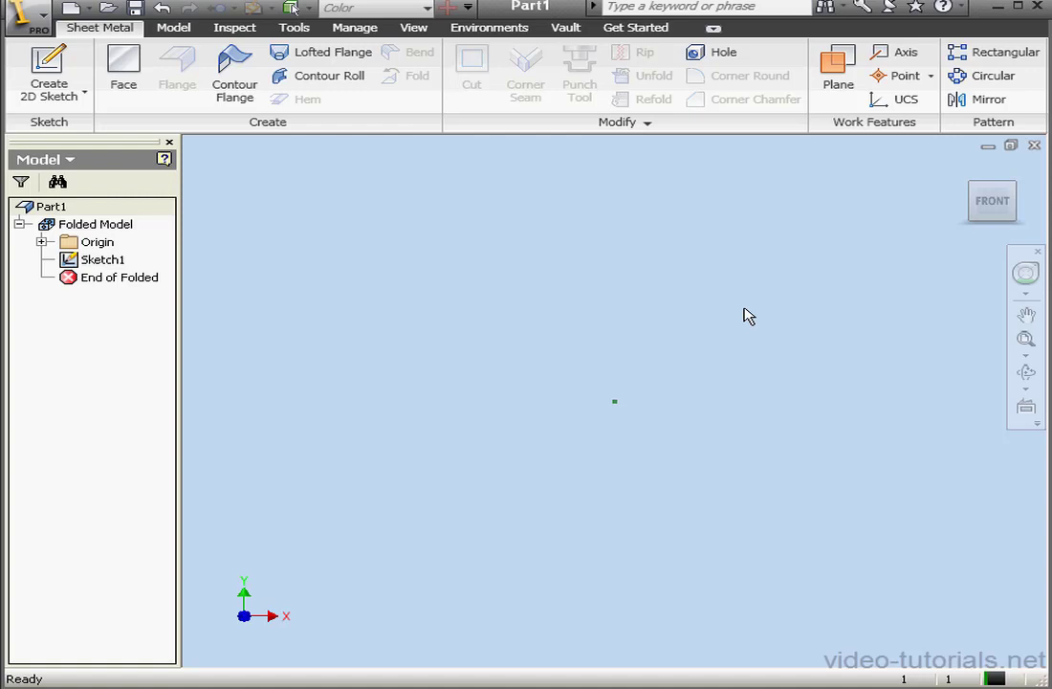
mouse_move(732, 313)
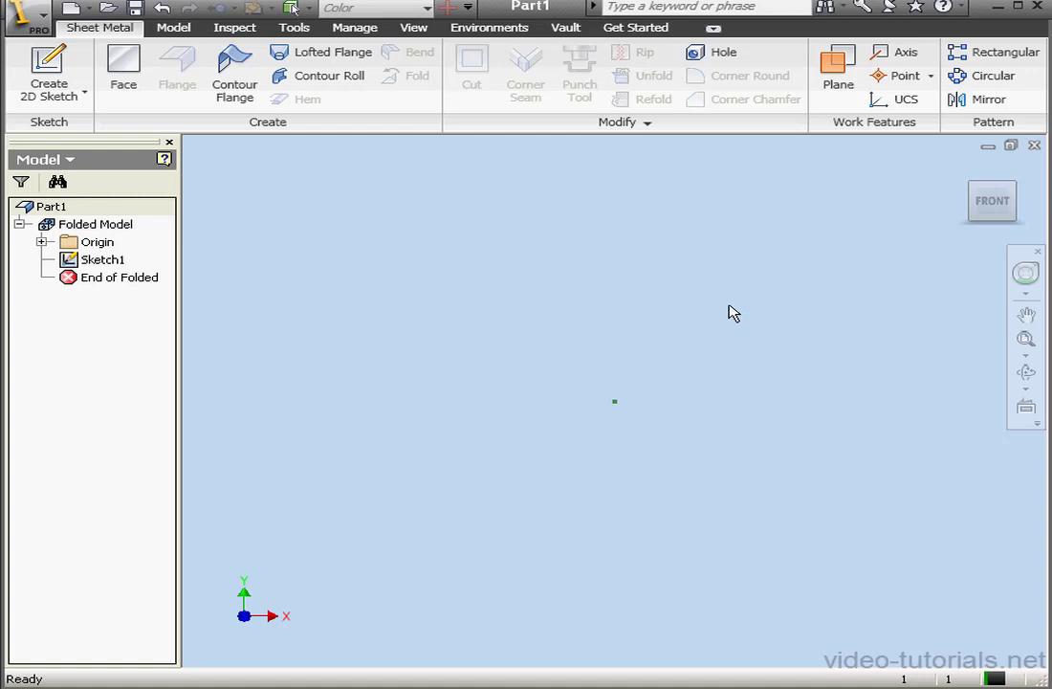
mouse_move(567, 226)
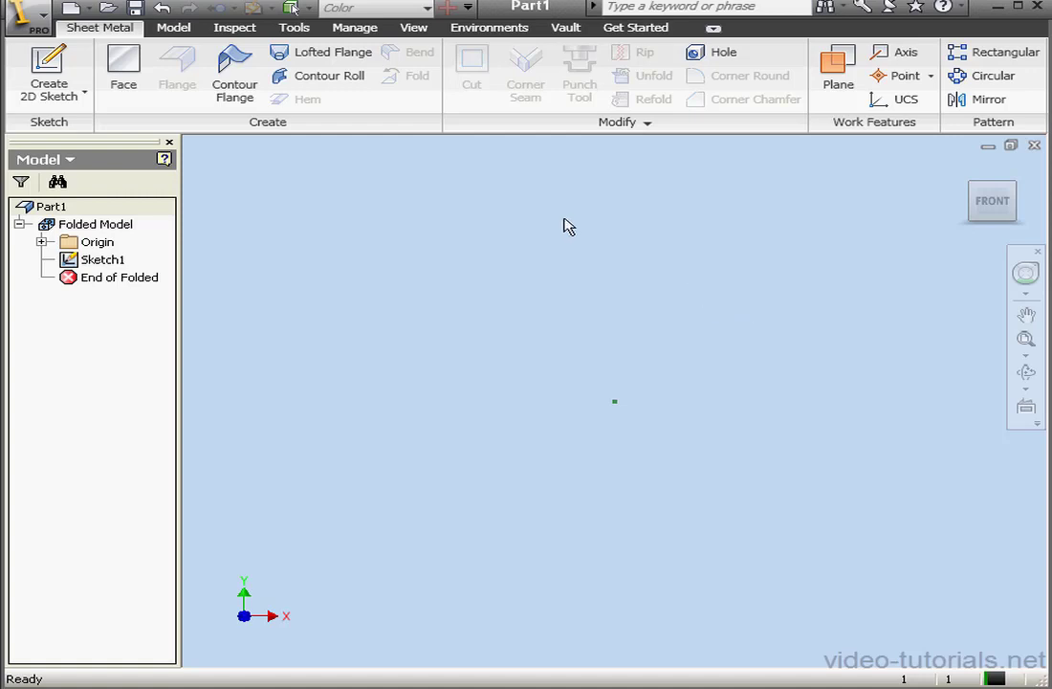
mouse_move(426, 177)
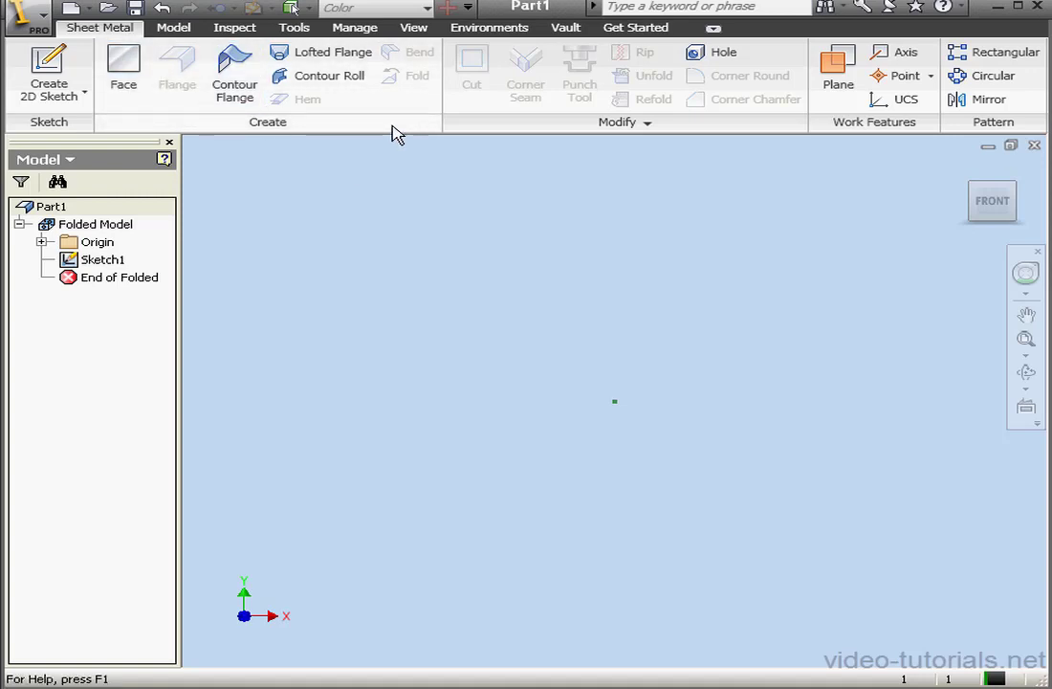
Turn on the Setup panel in the Sheet Metal ribbon's Panels menu.
right_click(397, 134)
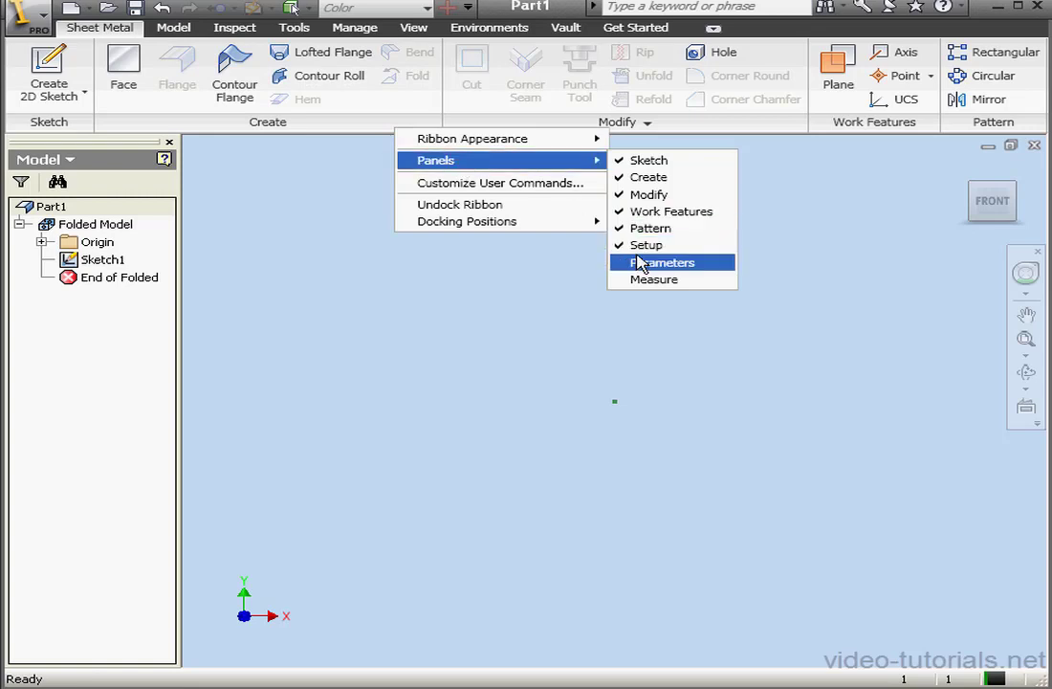
mouse_move(646, 250)
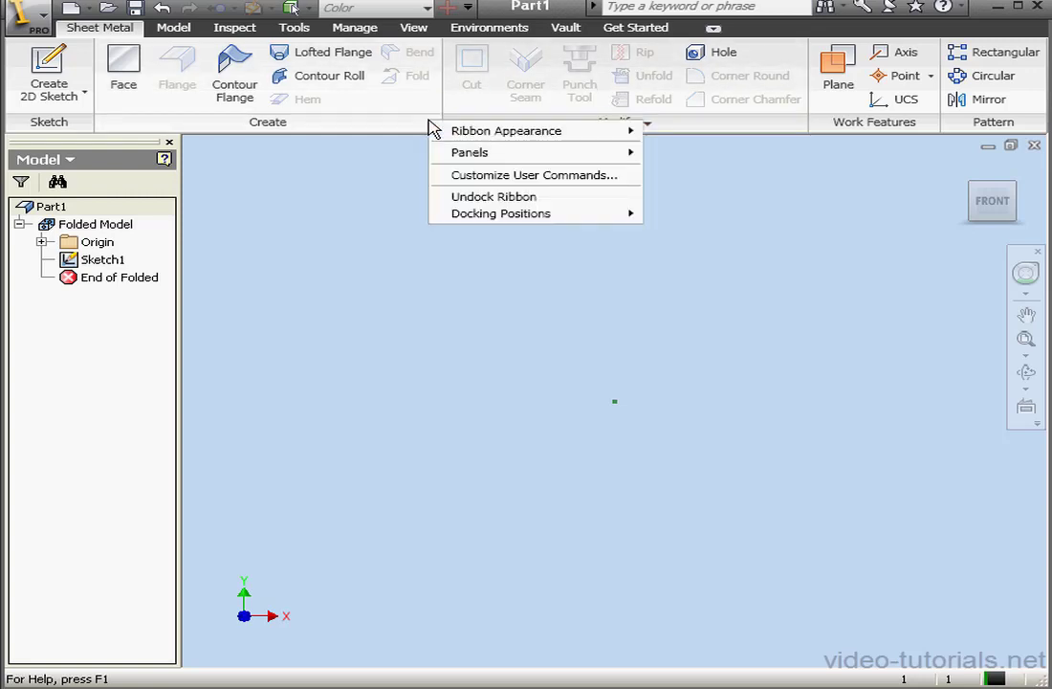
click(704, 240)
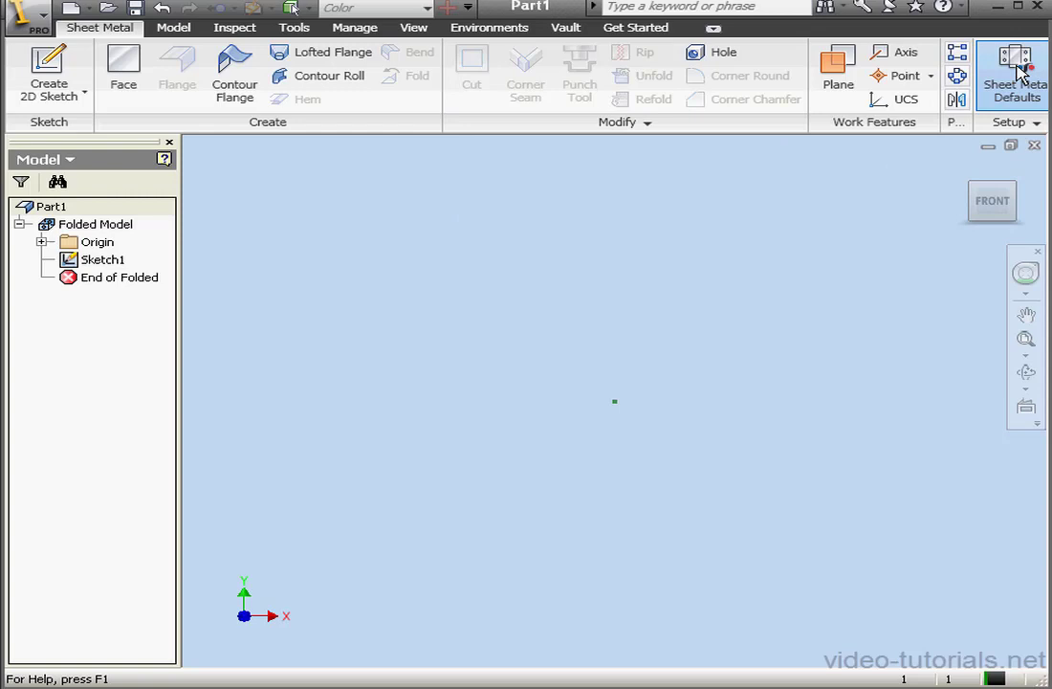
Open Sheet Metal Defaults, edit the Default_mm rule and inspect the Default material style.
click(1010, 69)
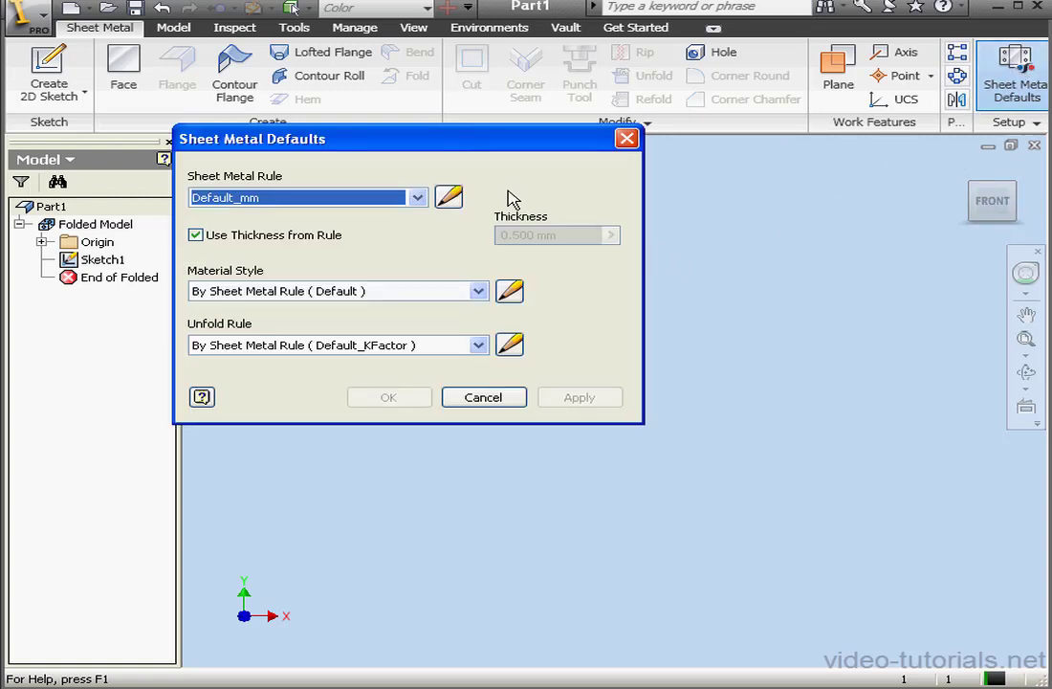
mouse_move(454, 201)
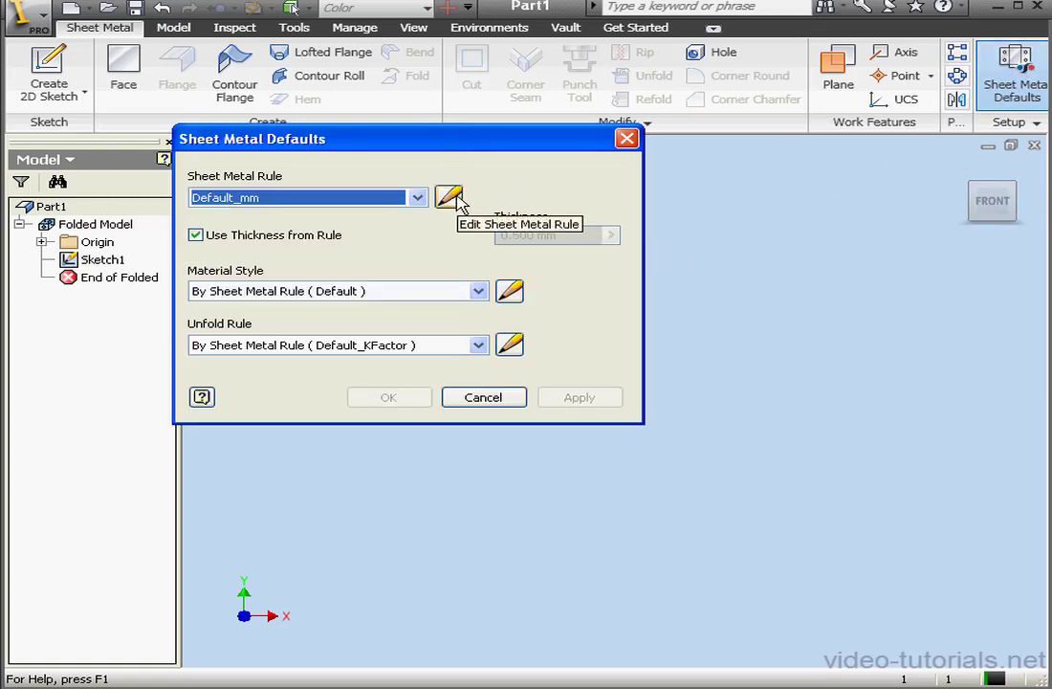
mouse_move(487, 221)
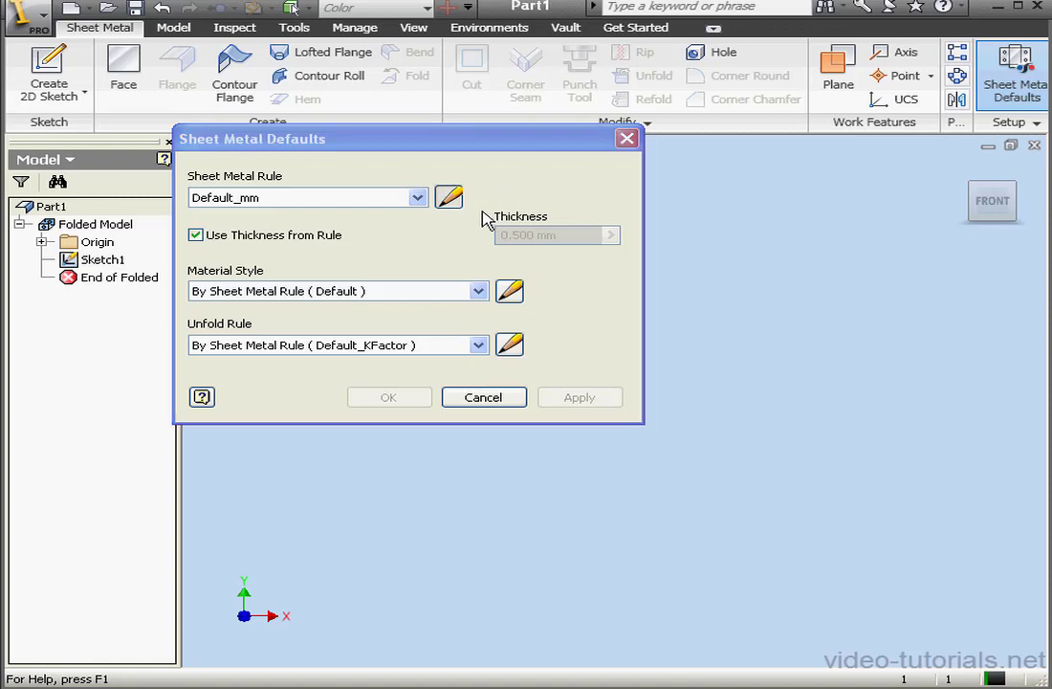
click(448, 198)
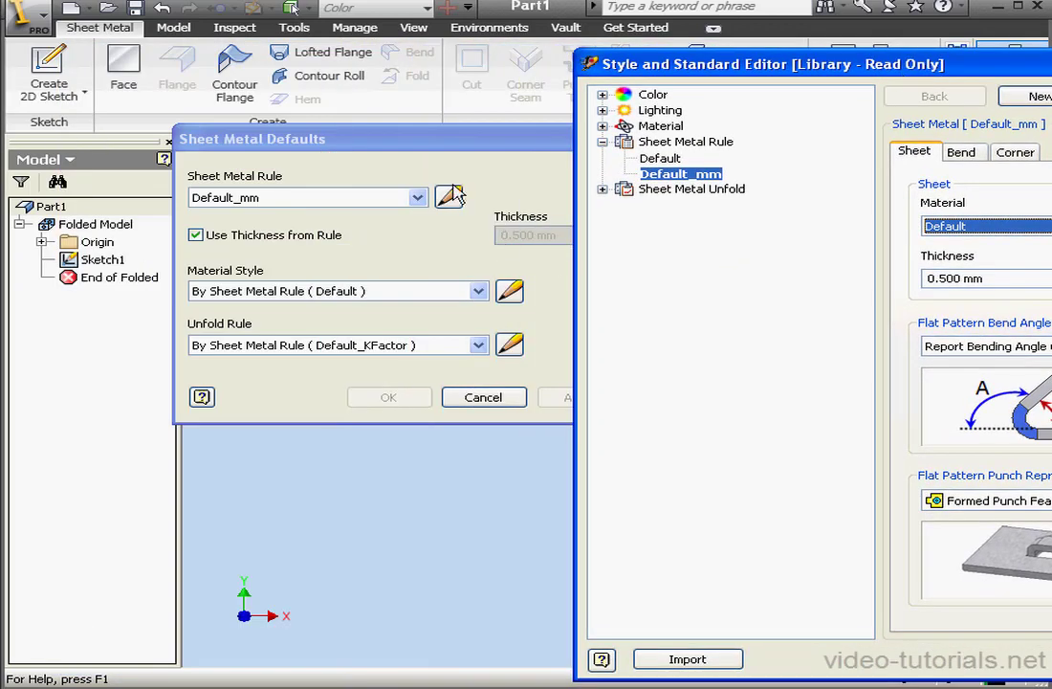
mouse_move(663, 125)
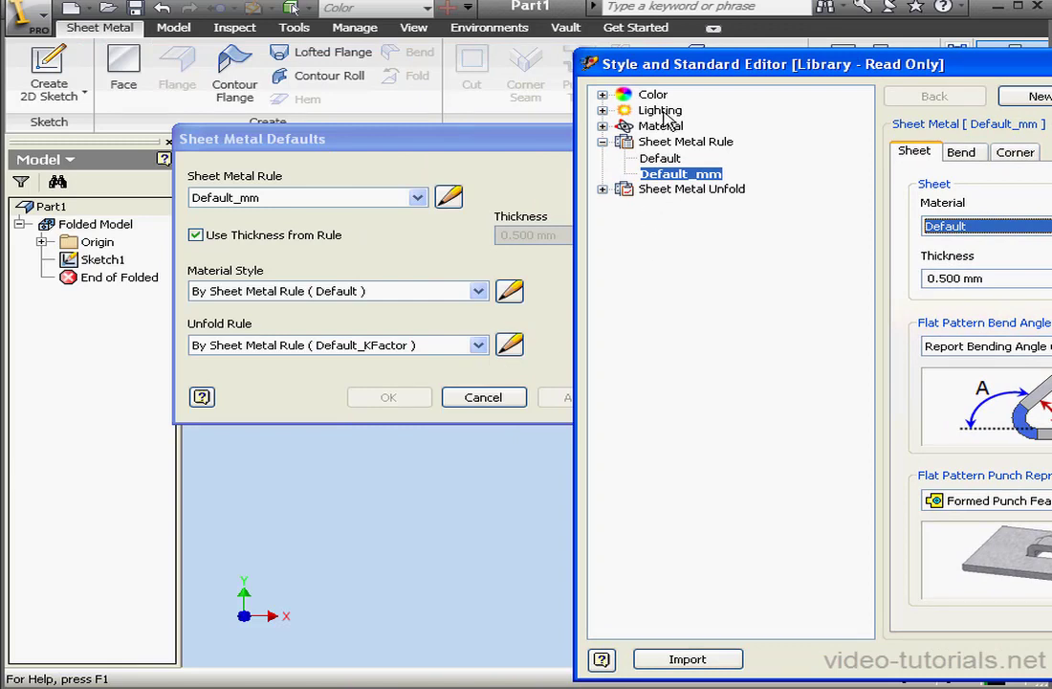
mouse_move(758, 182)
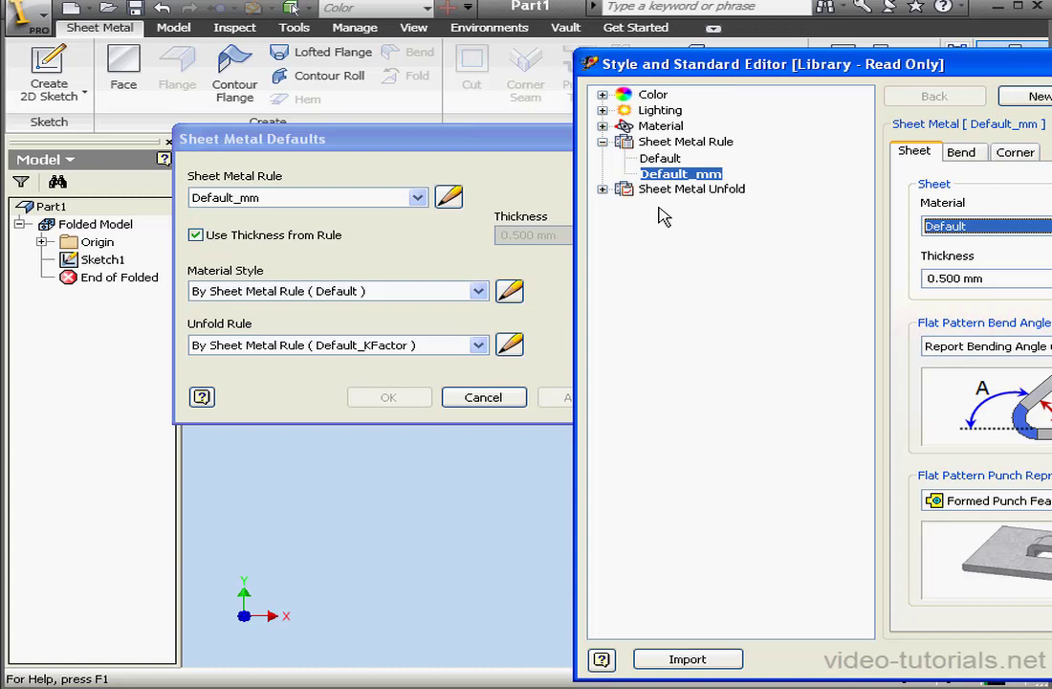
click(602, 126)
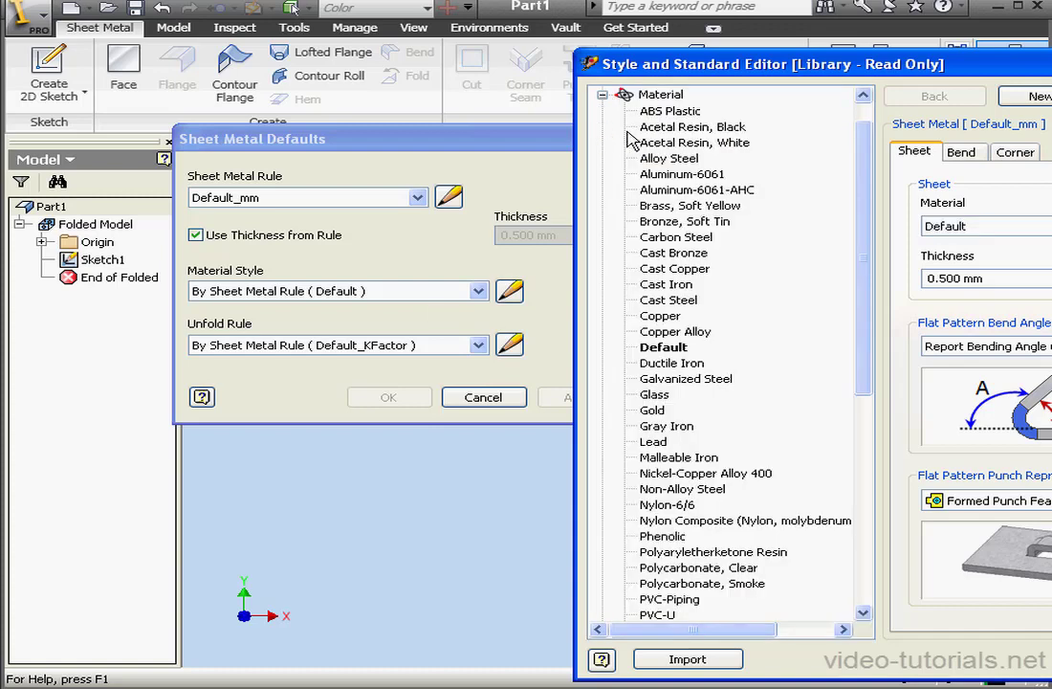
click(663, 346)
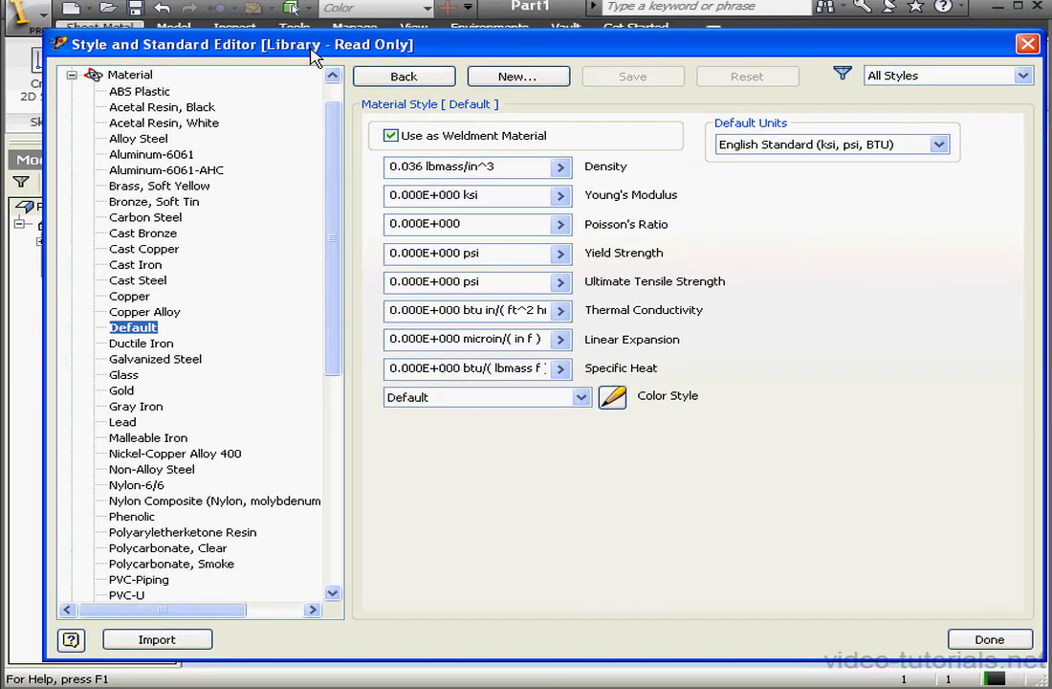
mouse_move(94, 73)
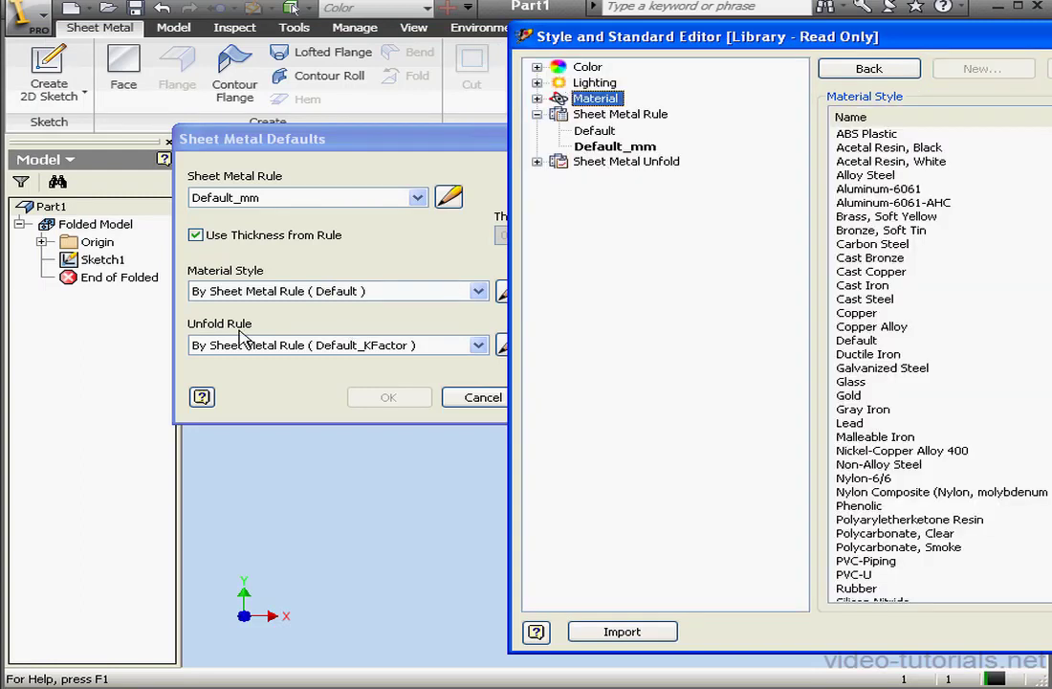
click(538, 161)
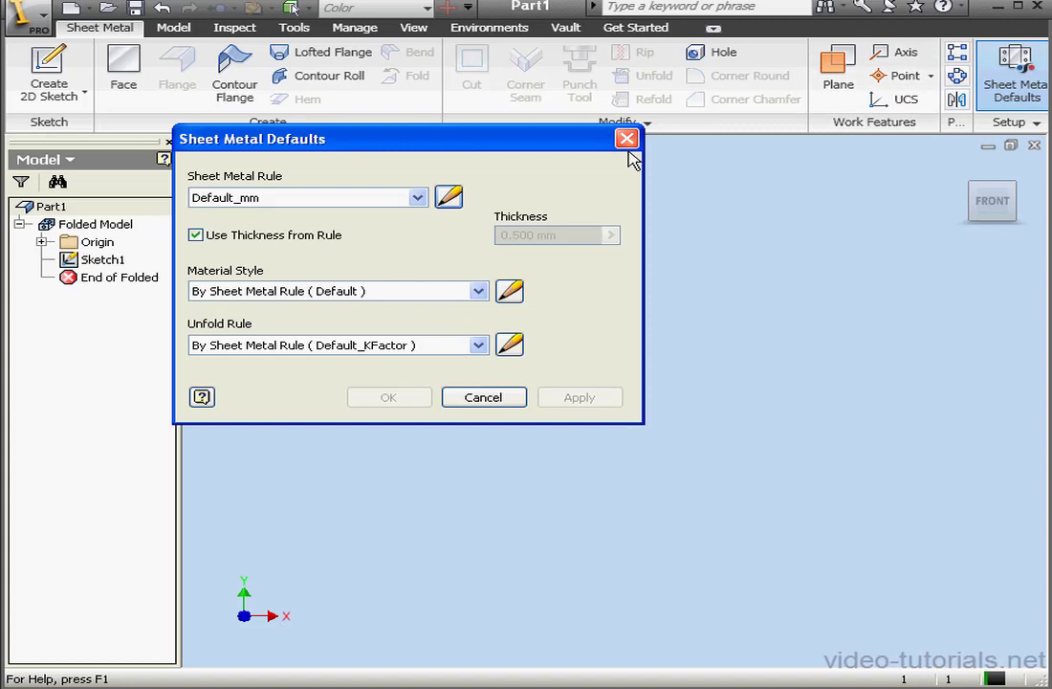
Reopen the Style and Standard Editor from Manage and view the Default sheet metal rule.
click(626, 136)
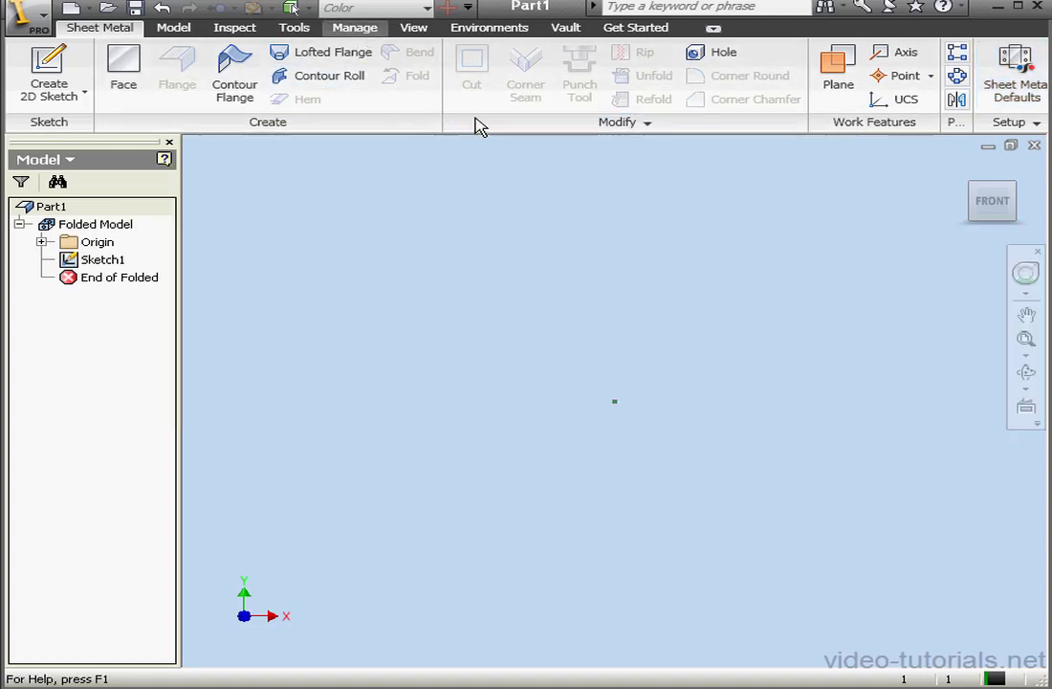
click(355, 27)
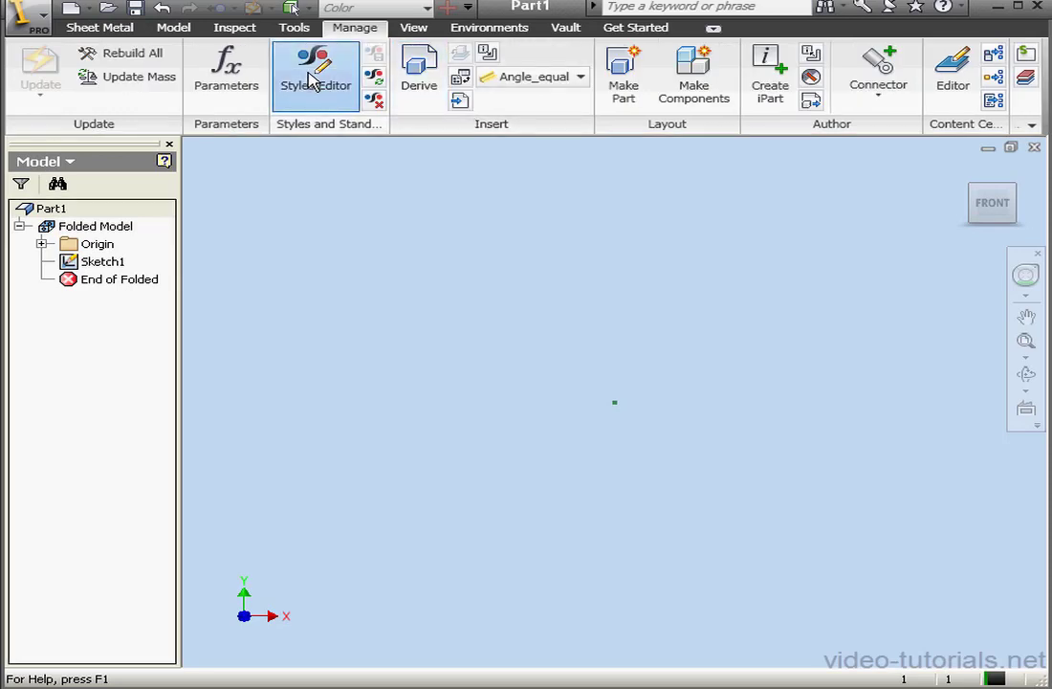
click(314, 72)
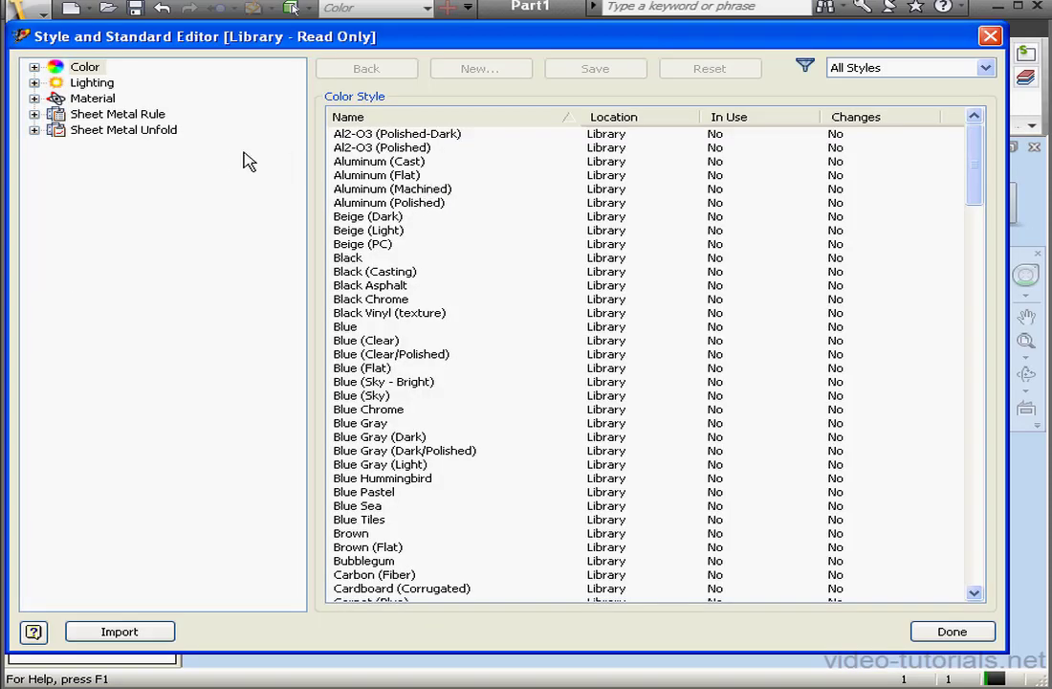
click(36, 114)
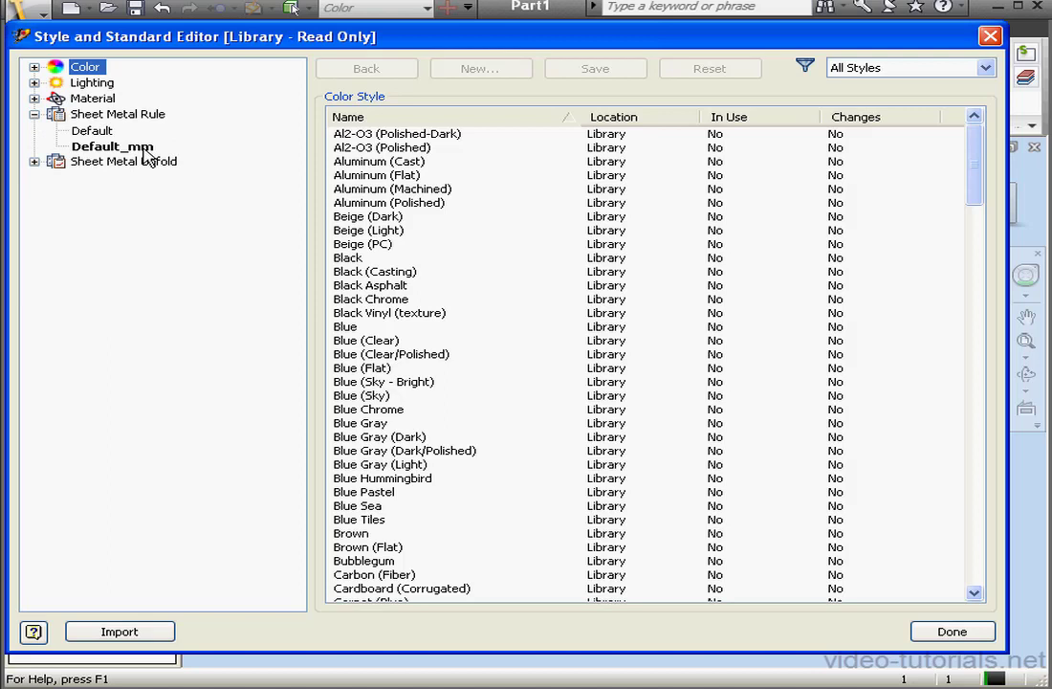
click(92, 130)
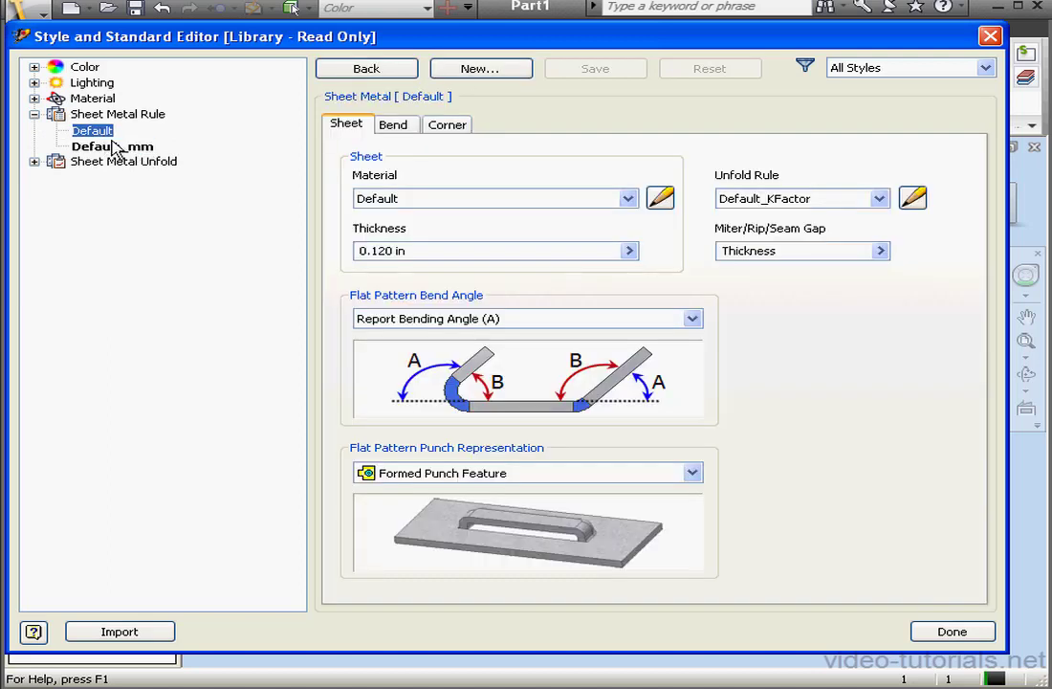
mouse_move(126, 153)
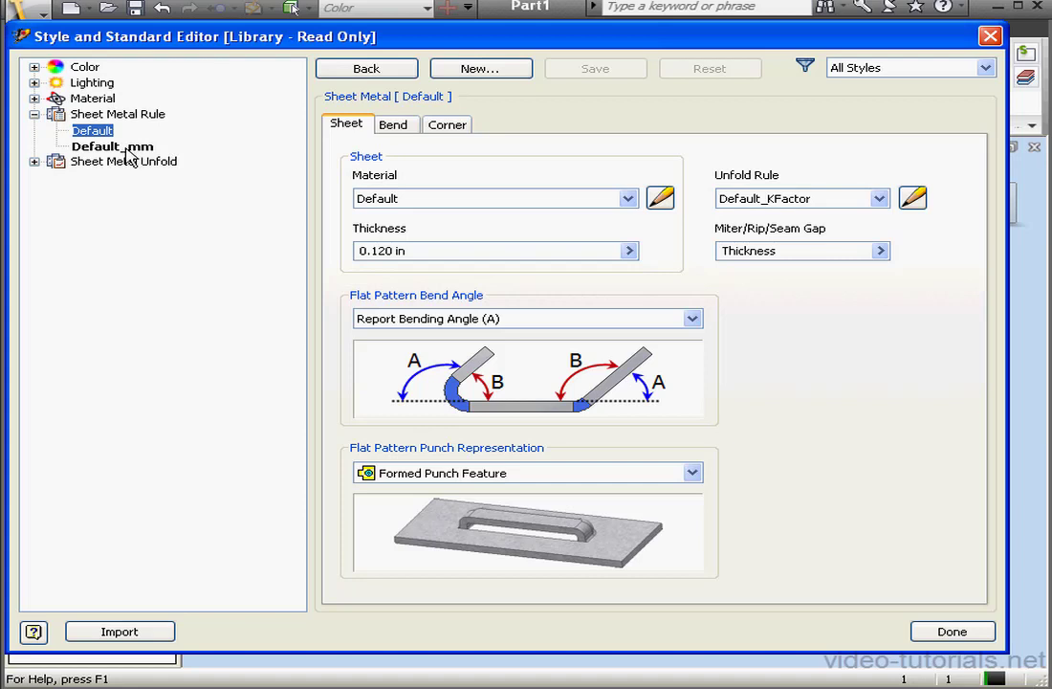
mouse_move(237, 144)
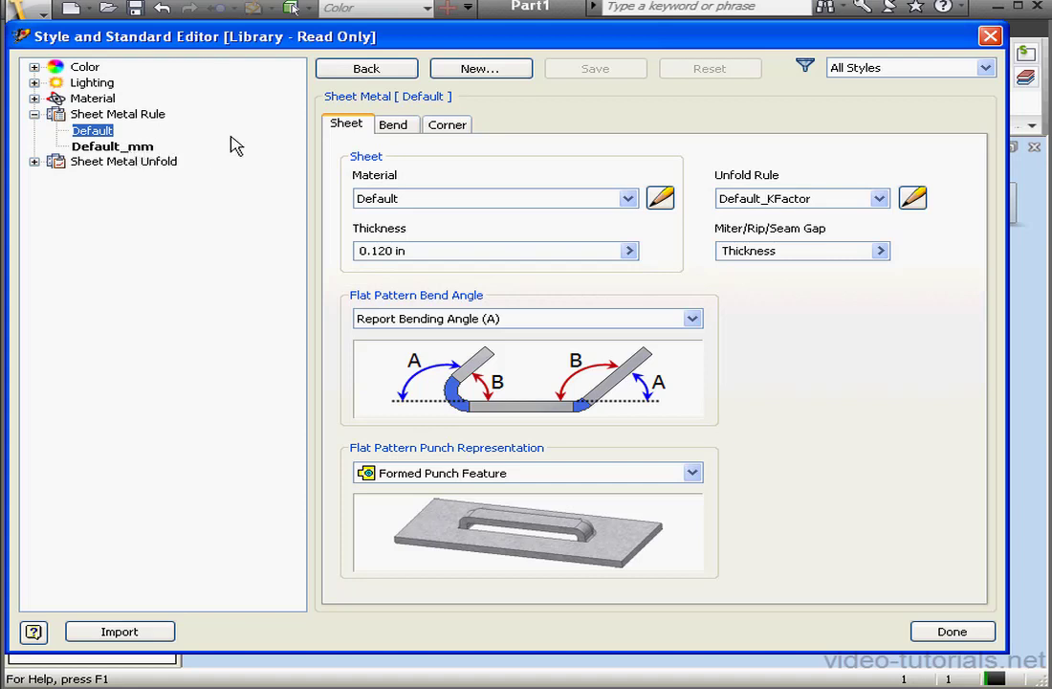
mouse_move(252, 103)
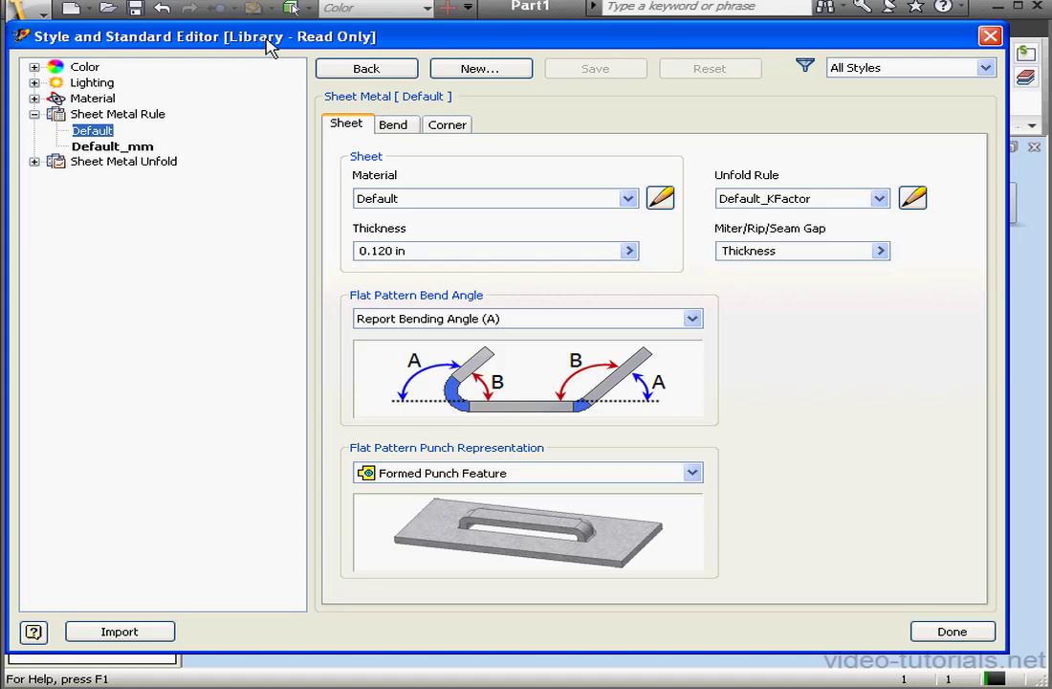
mouse_move(381, 38)
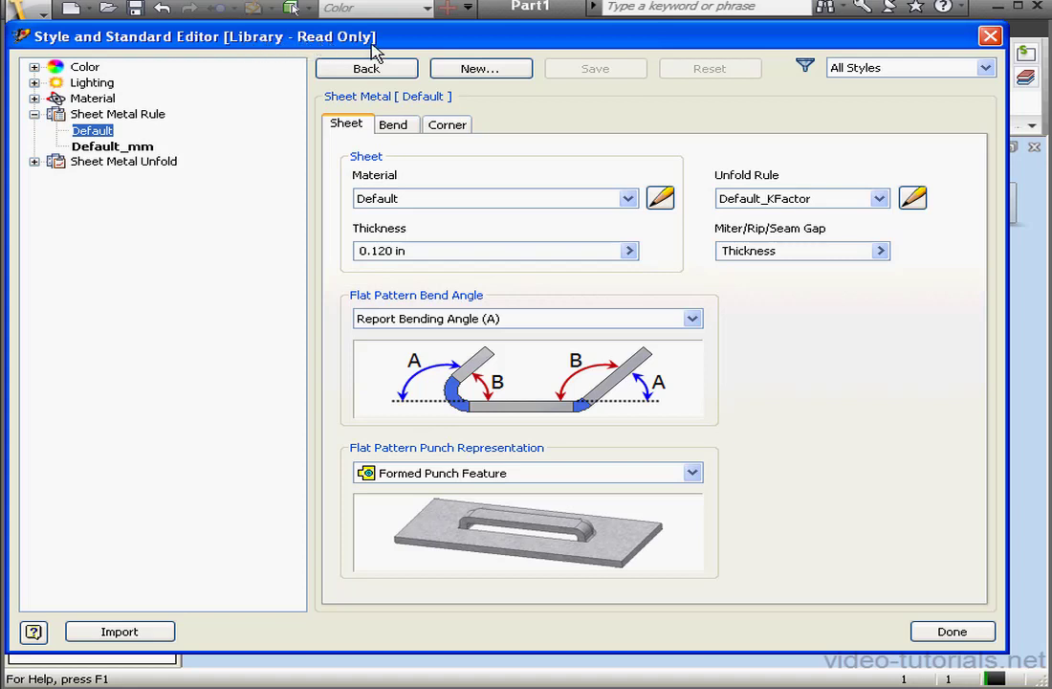
mouse_move(376, 38)
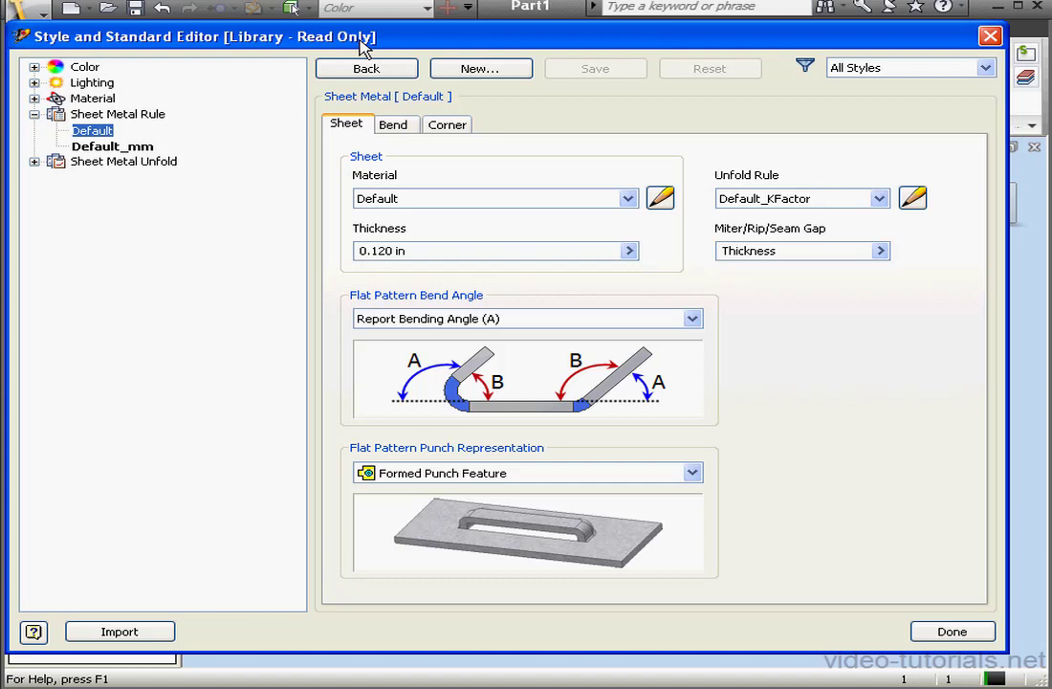
mouse_move(832, 93)
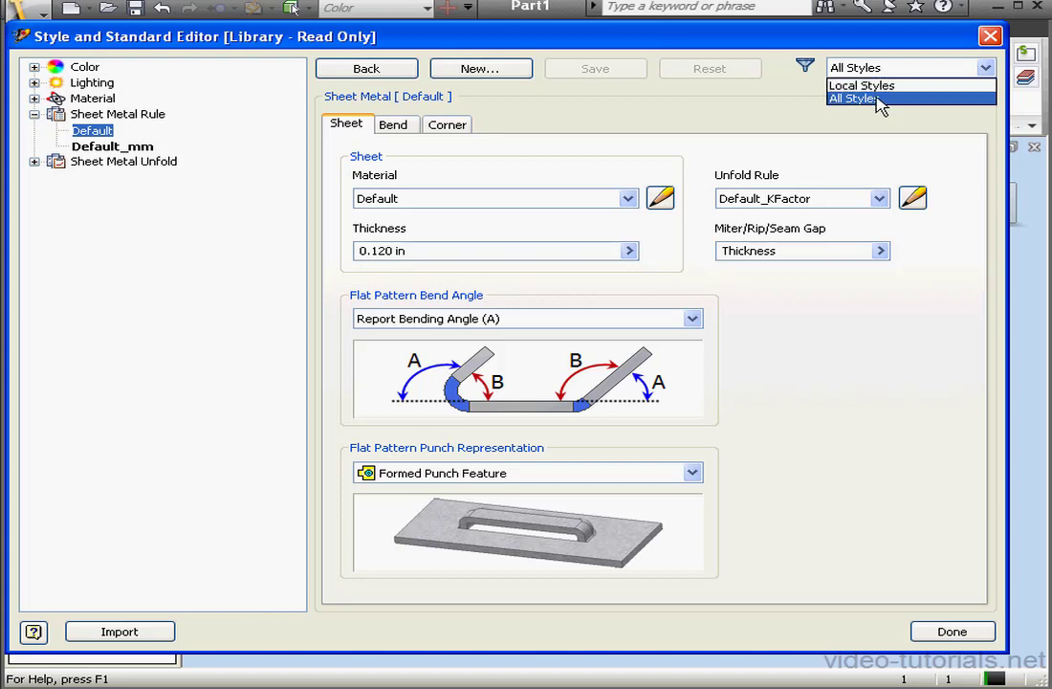
Filter to All Styles and view the Default_mm rule with 0.500 mm thickness.
click(854, 99)
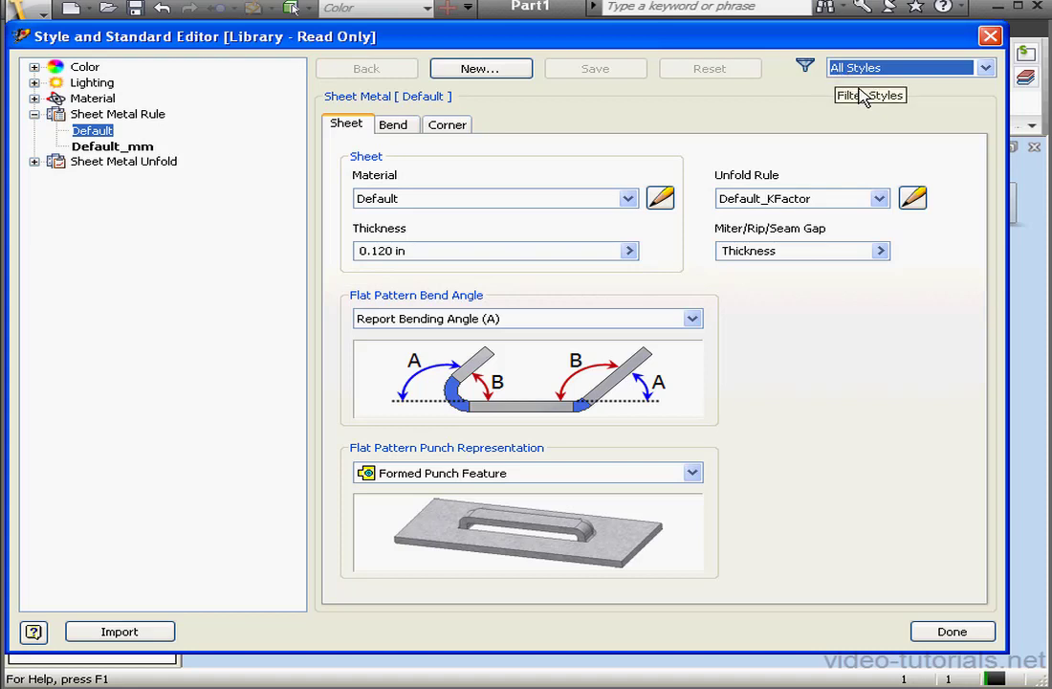
mouse_move(862, 103)
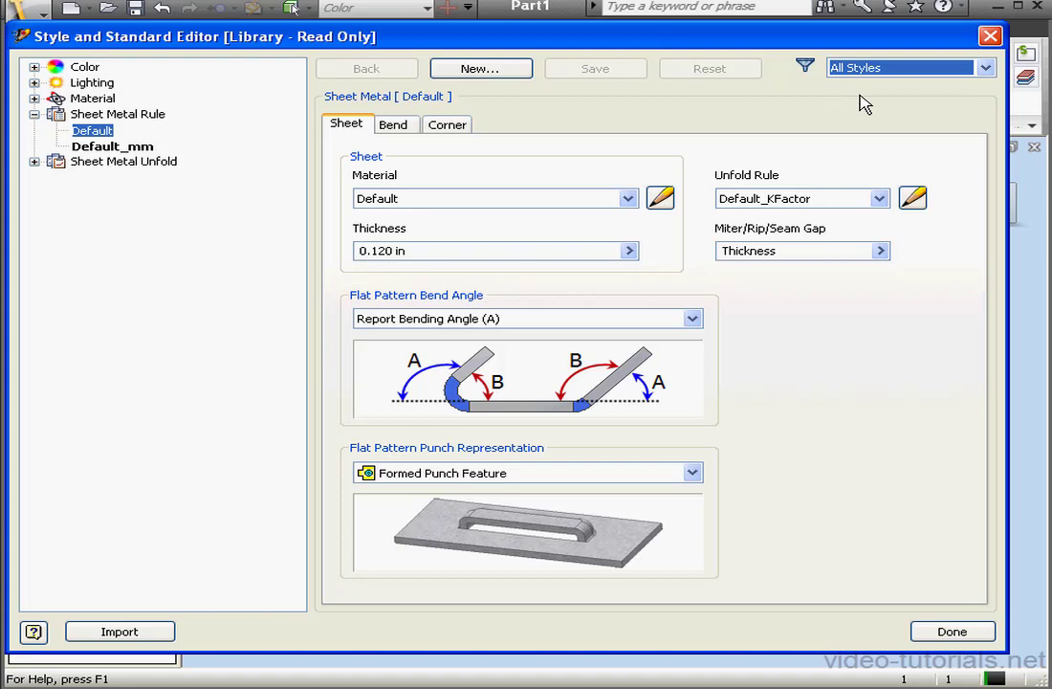
mouse_move(851, 113)
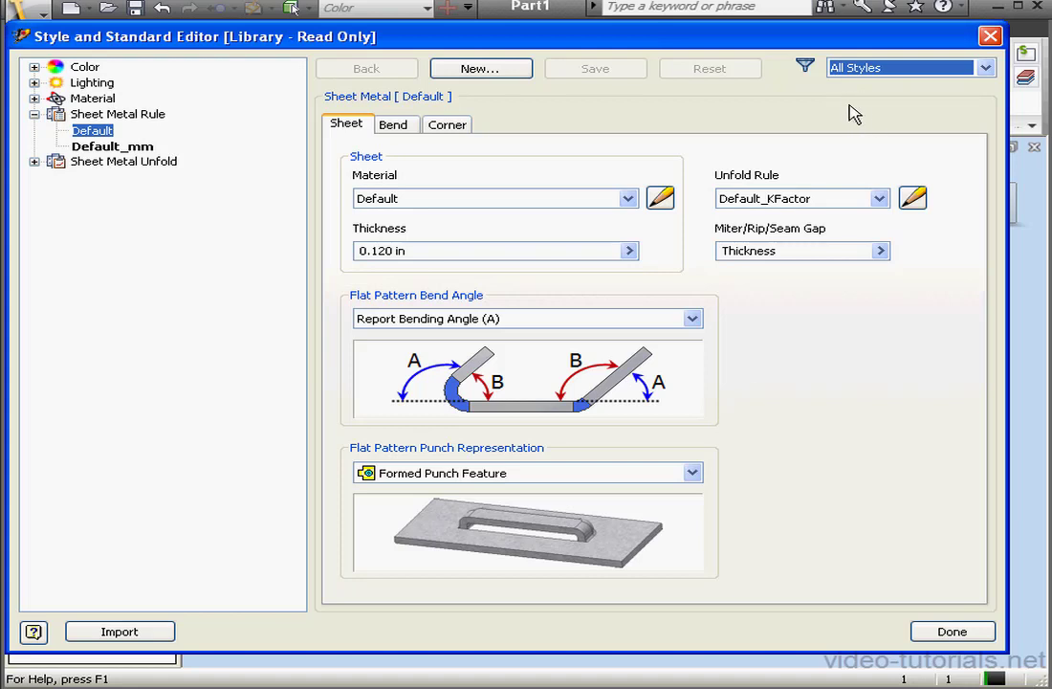
mouse_move(227, 184)
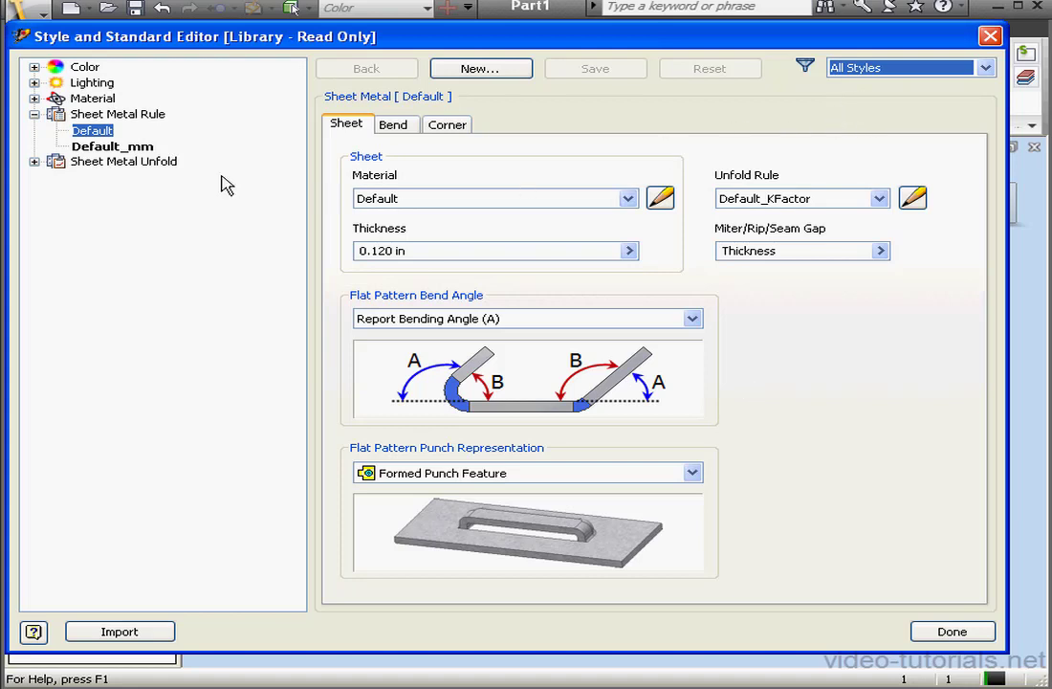
click(112, 145)
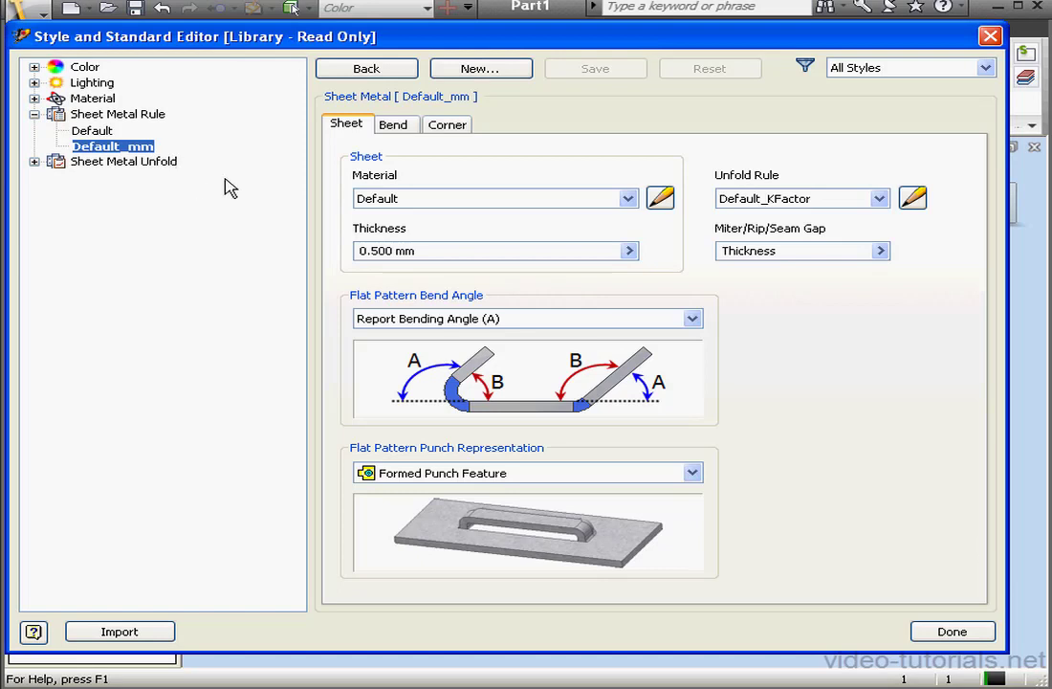
Create a new sheet metal rule named 1_mm_SS_KF from Default_mm.
click(480, 68)
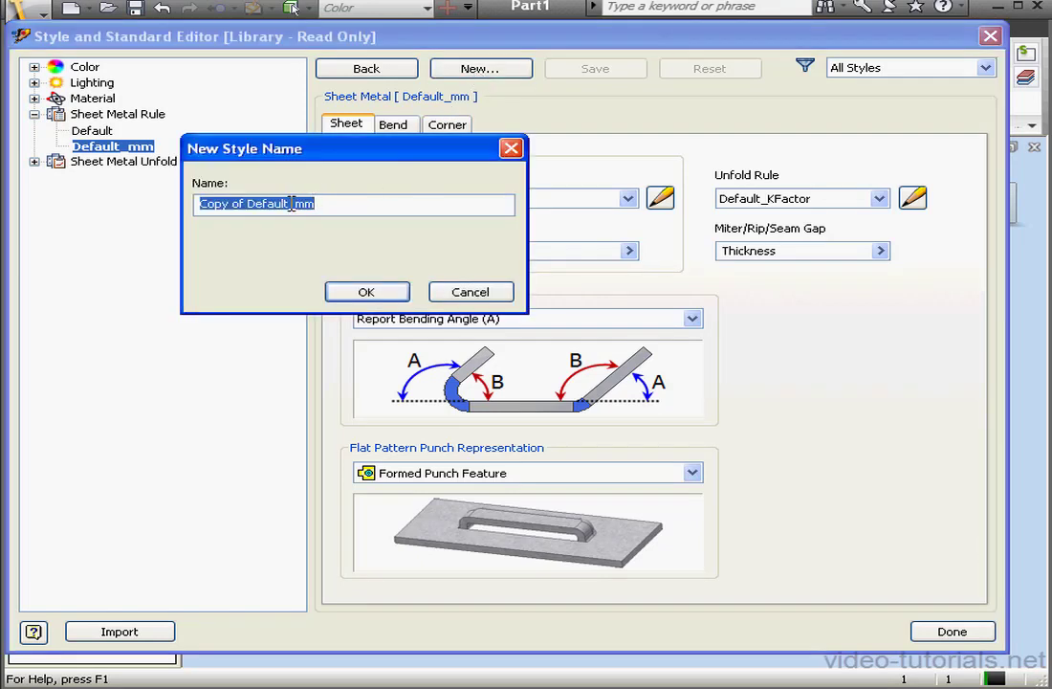
text(1_mm_)
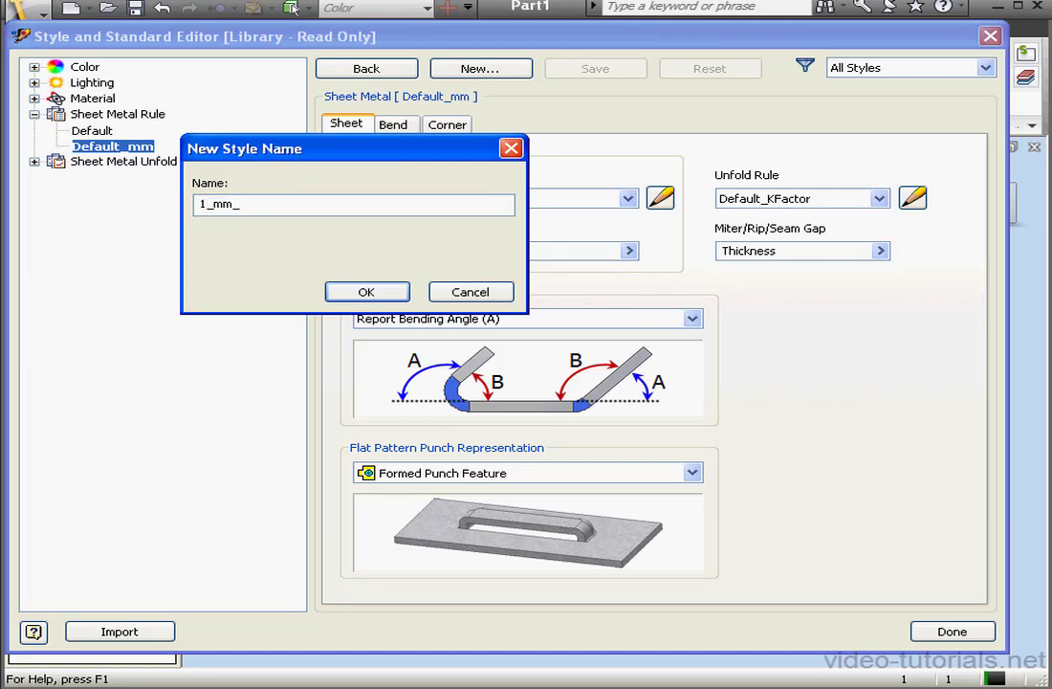
text(SS_KF)
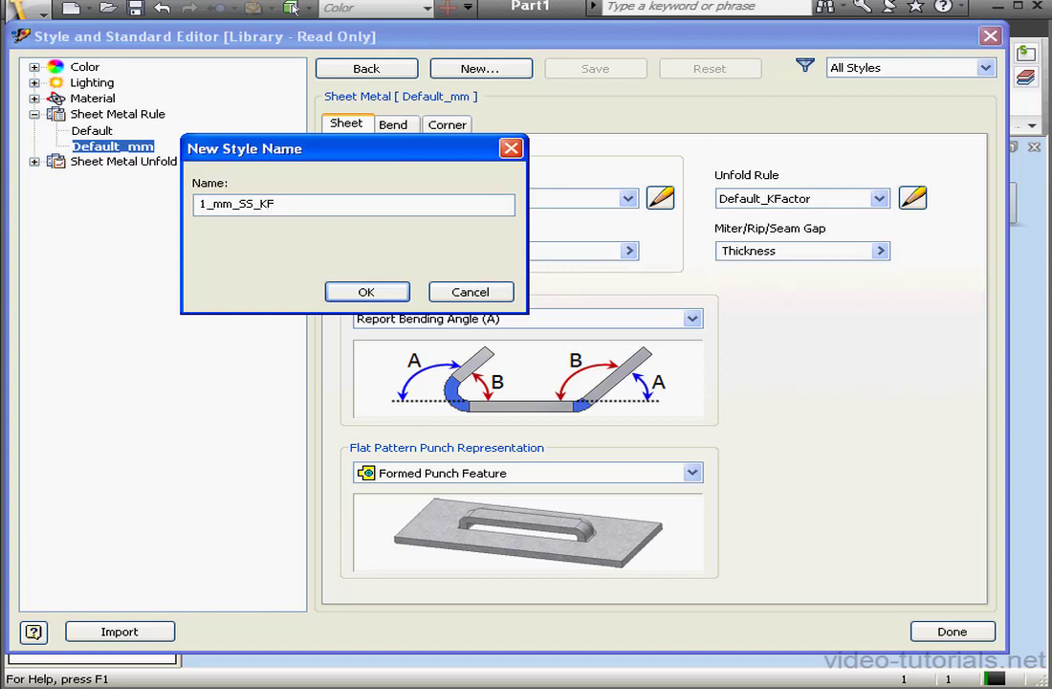
click(366, 292)
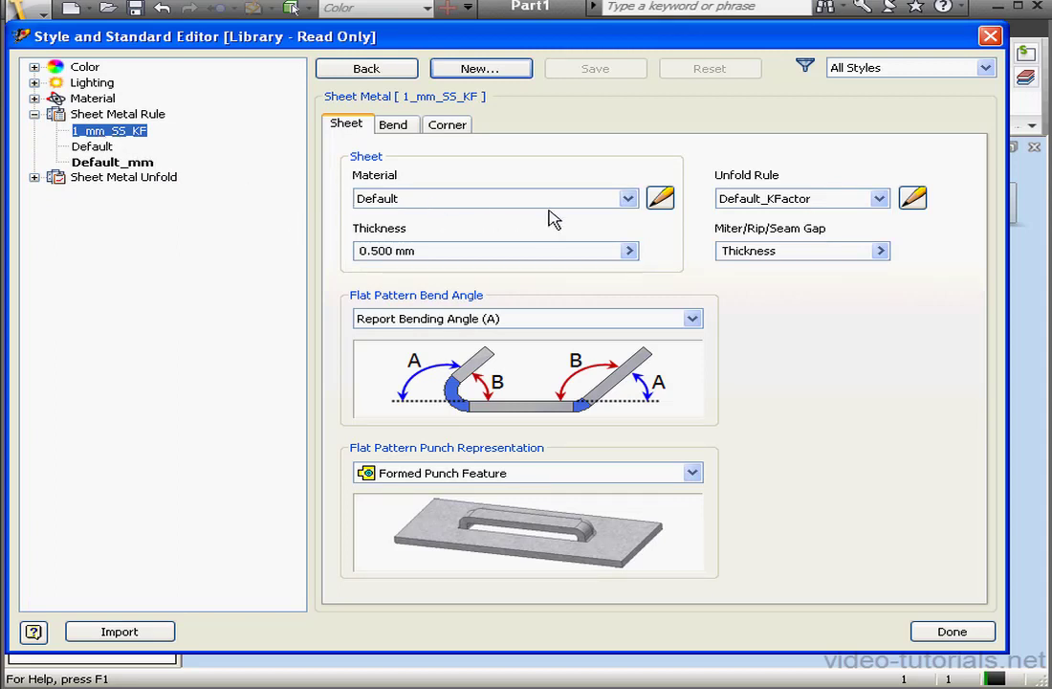
Give 1_mm_SS_KF Stainless Steel material, 1 mm thickness, keeping Formed Punch Feature.
click(625, 198)
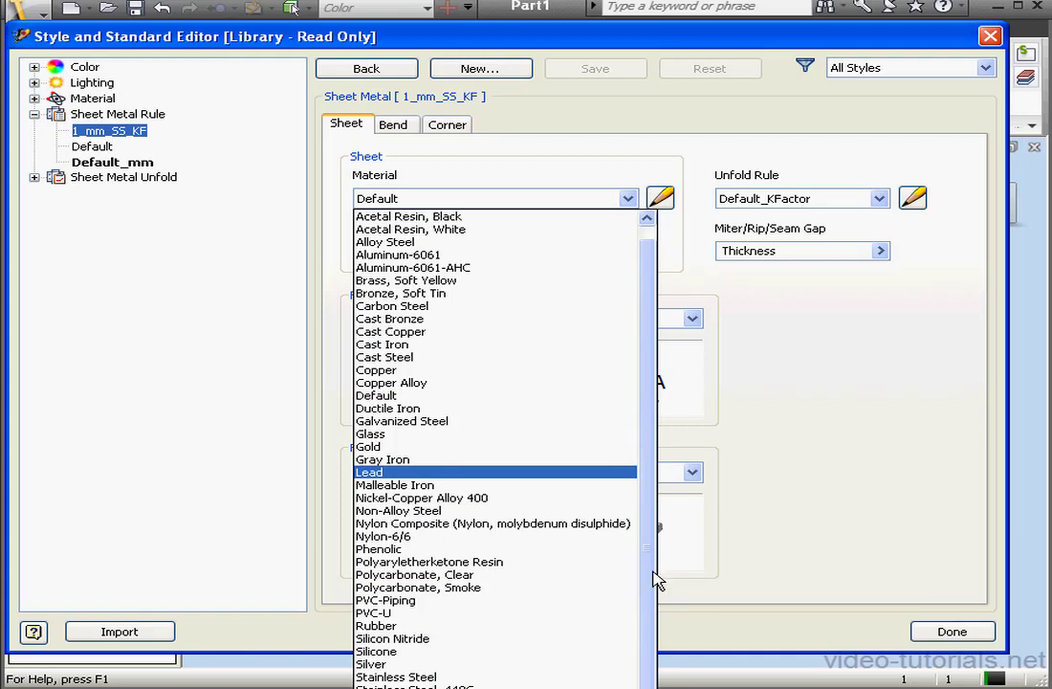
click(401, 676)
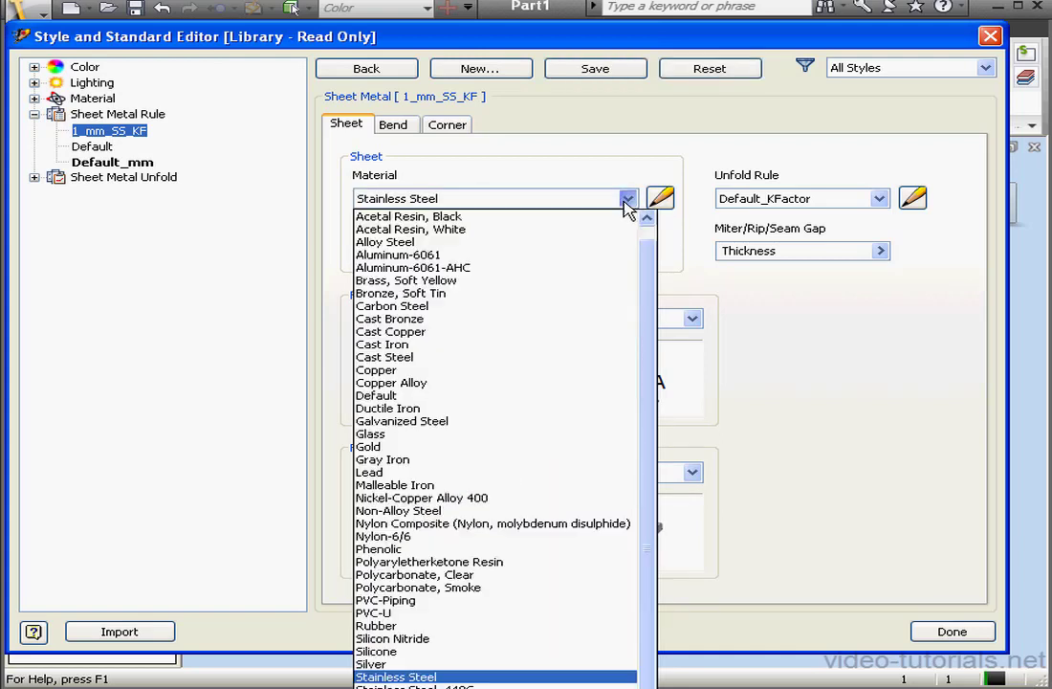
click(401, 675)
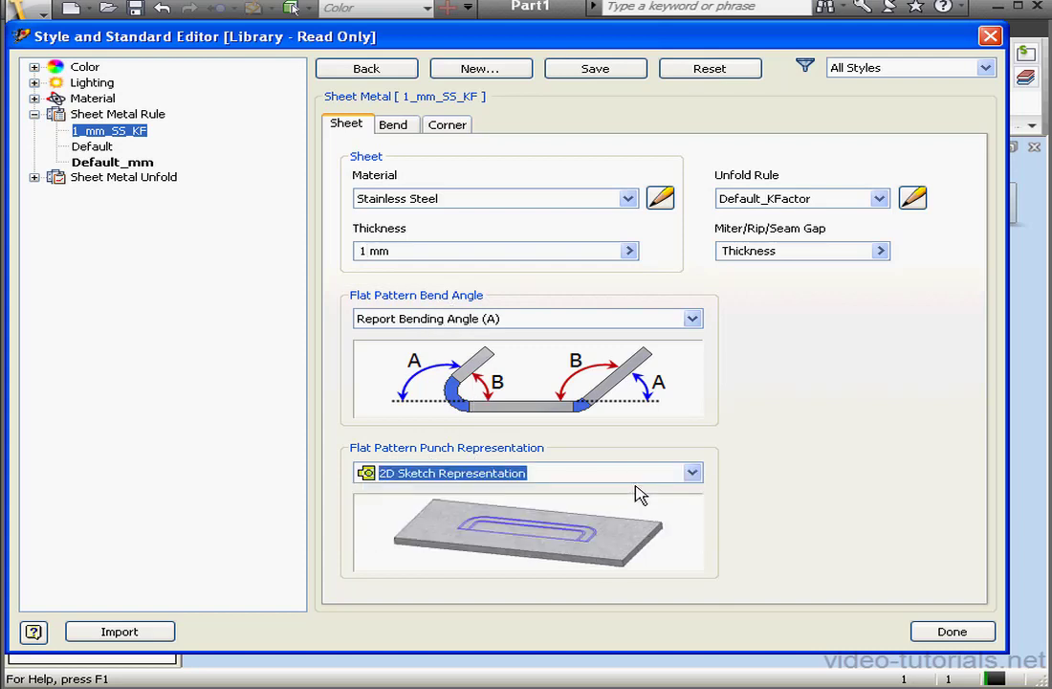
click(692, 473)
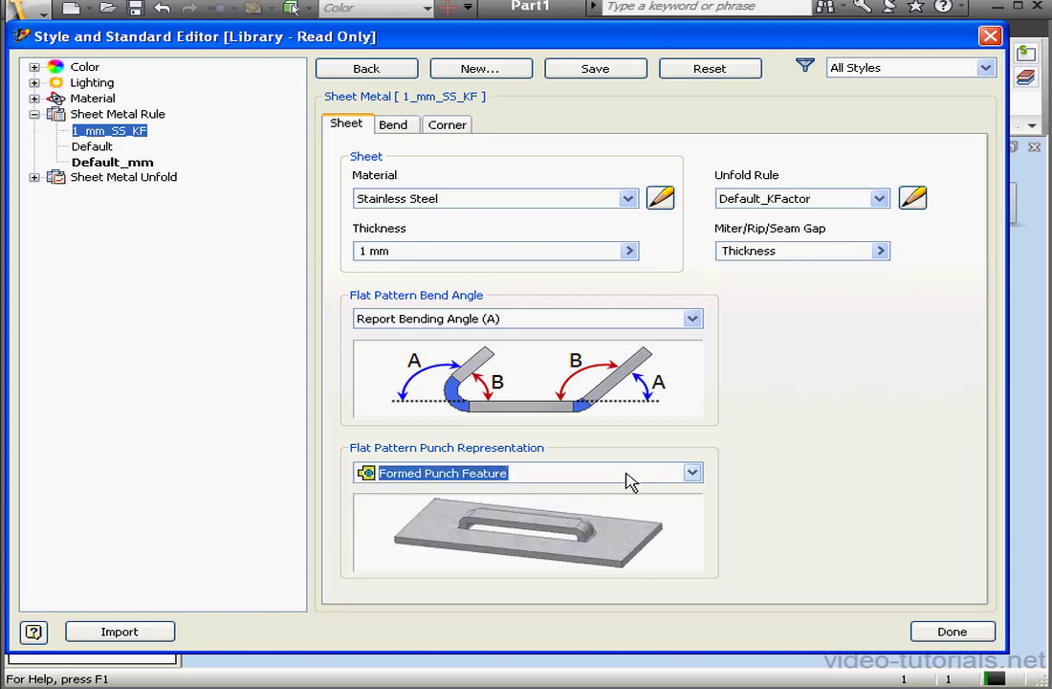
mouse_move(605, 426)
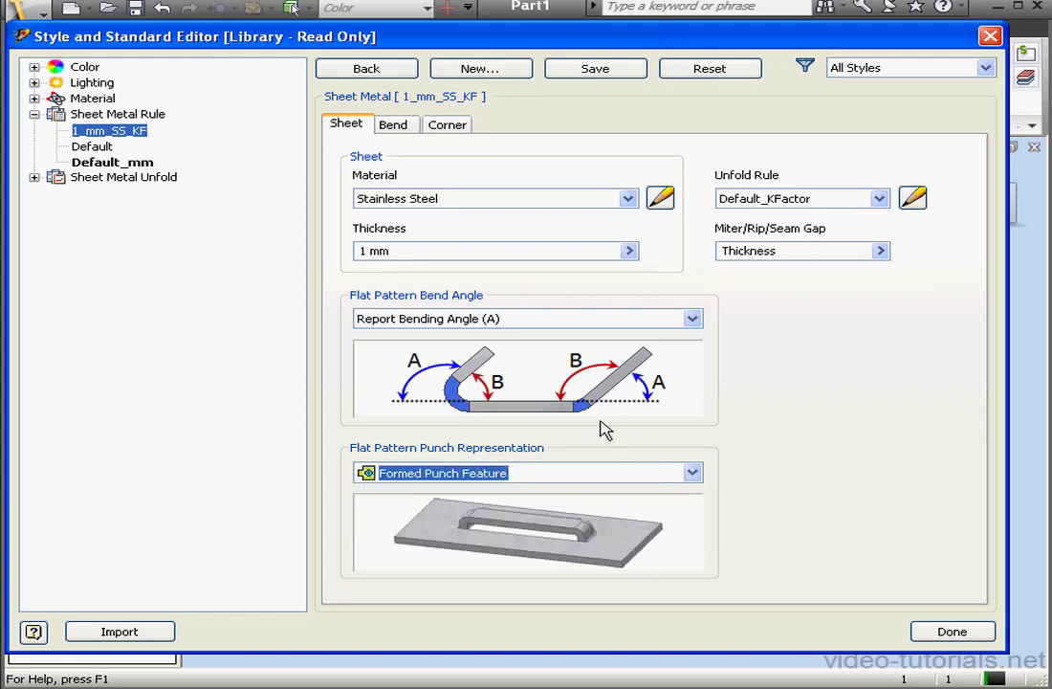
mouse_move(537, 380)
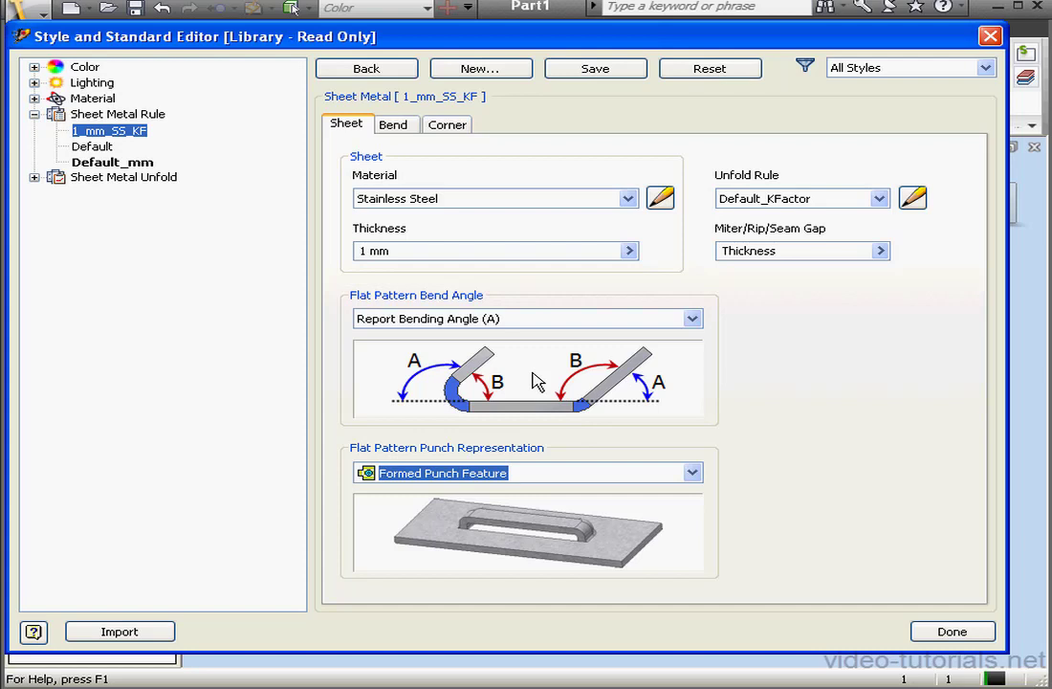
Review bend and corner relief settings, keeping Trim to Bend, then return to Sheet settings.
click(394, 125)
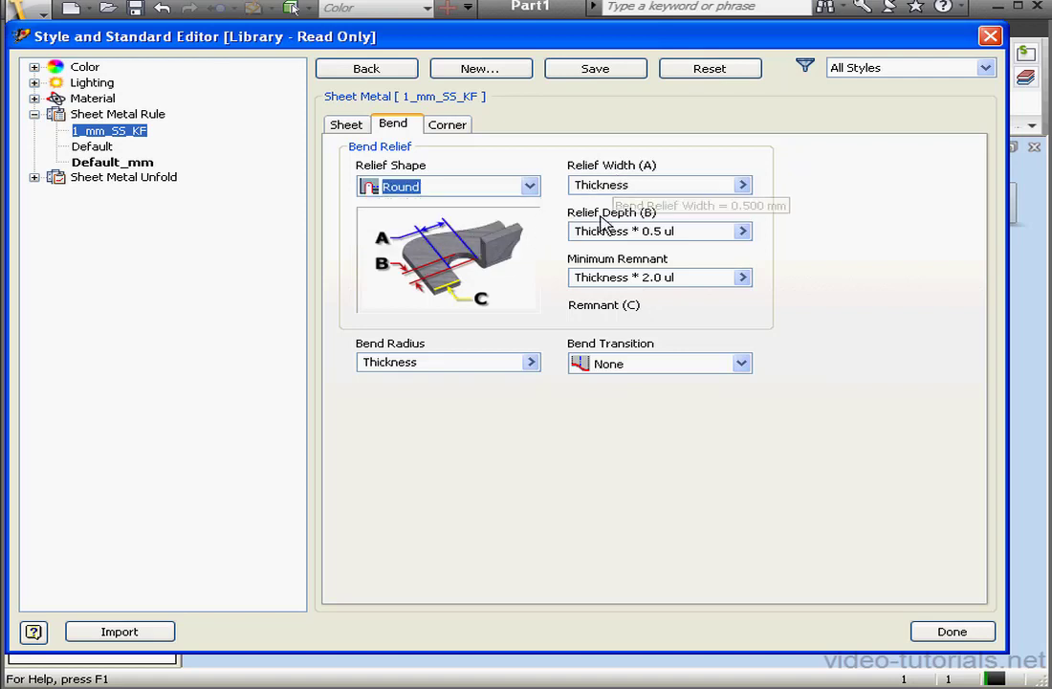
mouse_move(486, 175)
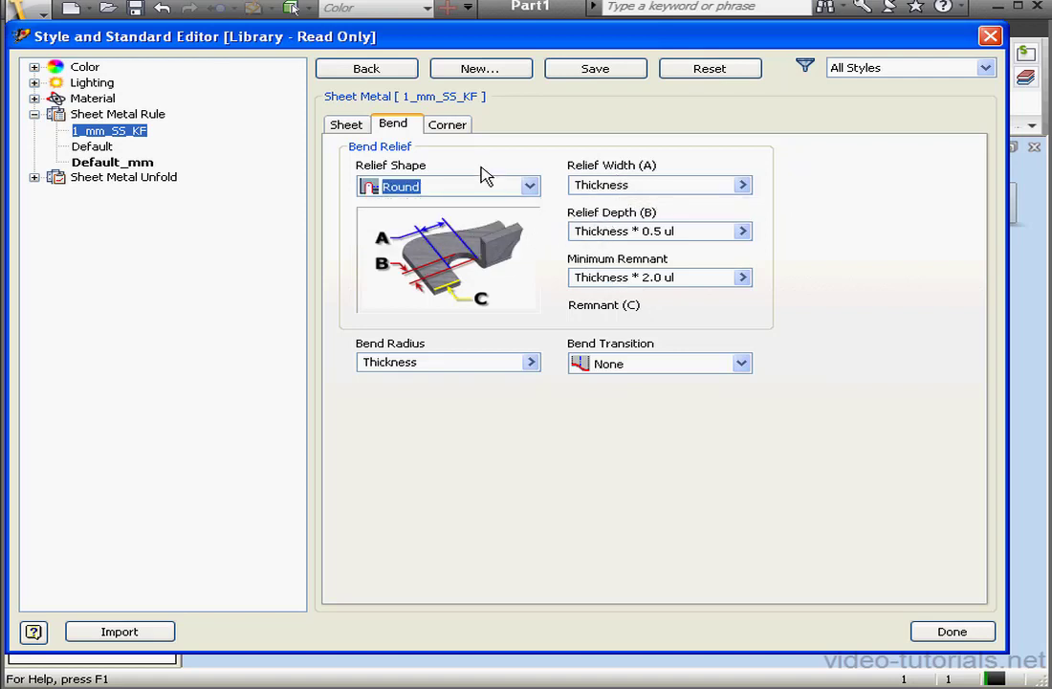
click(446, 123)
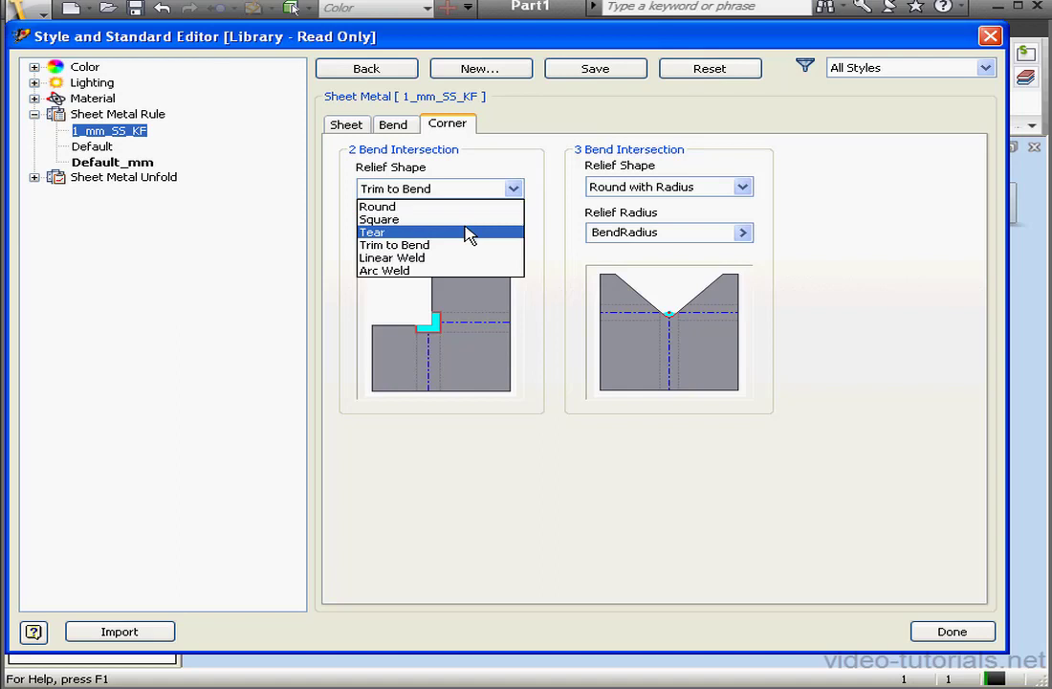
click(373, 231)
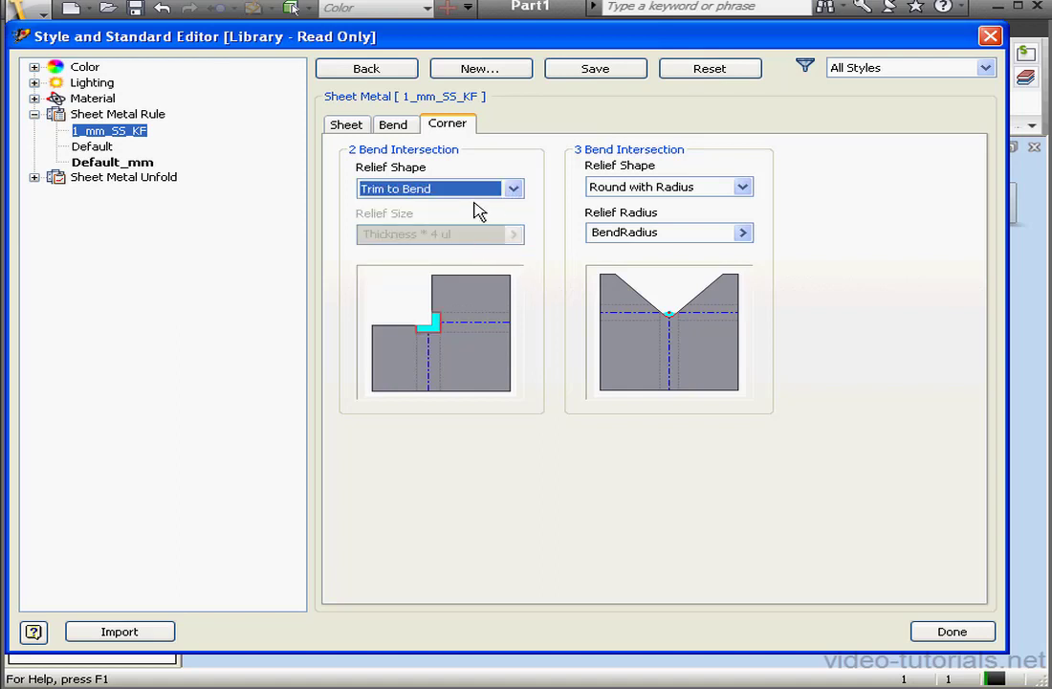
click(345, 125)
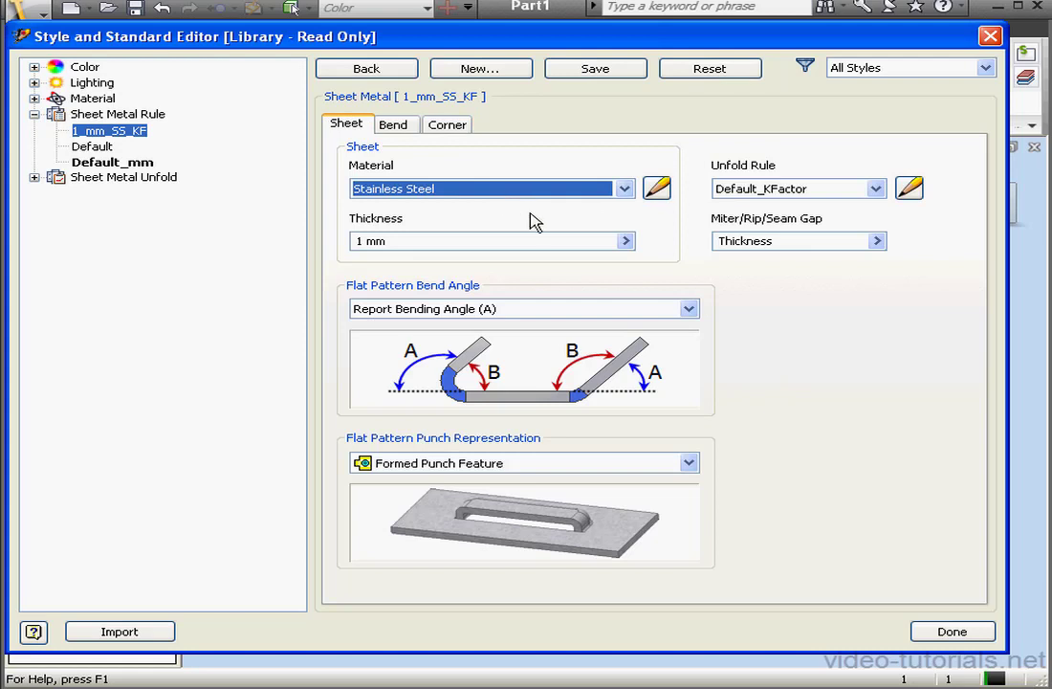
mouse_move(784, 178)
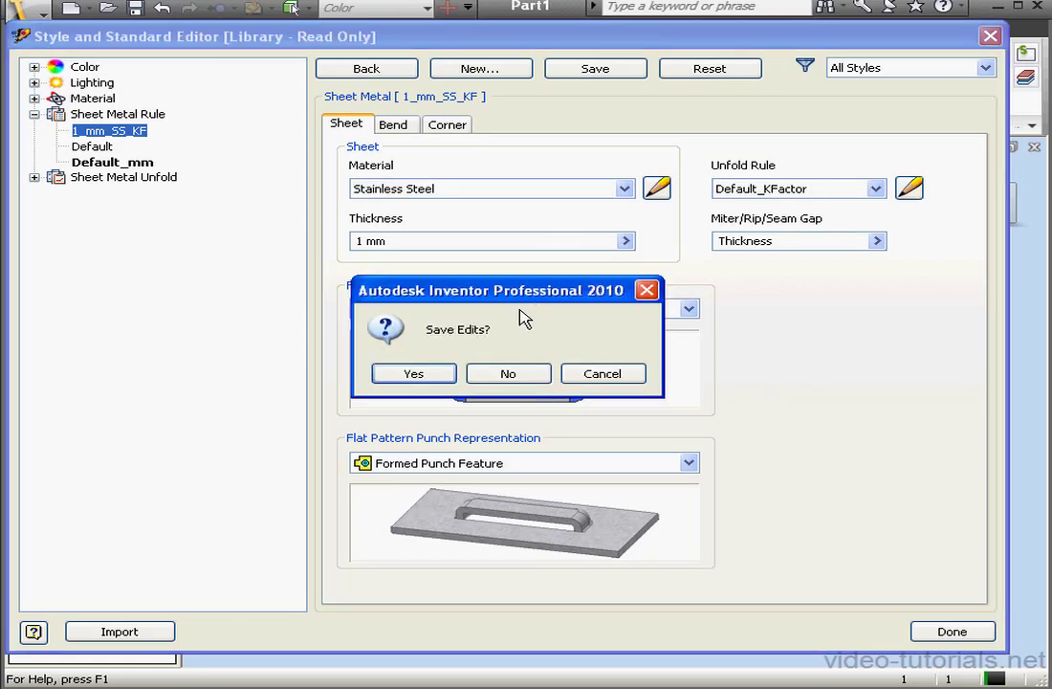
Save the rule edits and create unfold rule 1mm_SS_kf with a 0.42 K-factor.
click(507, 373)
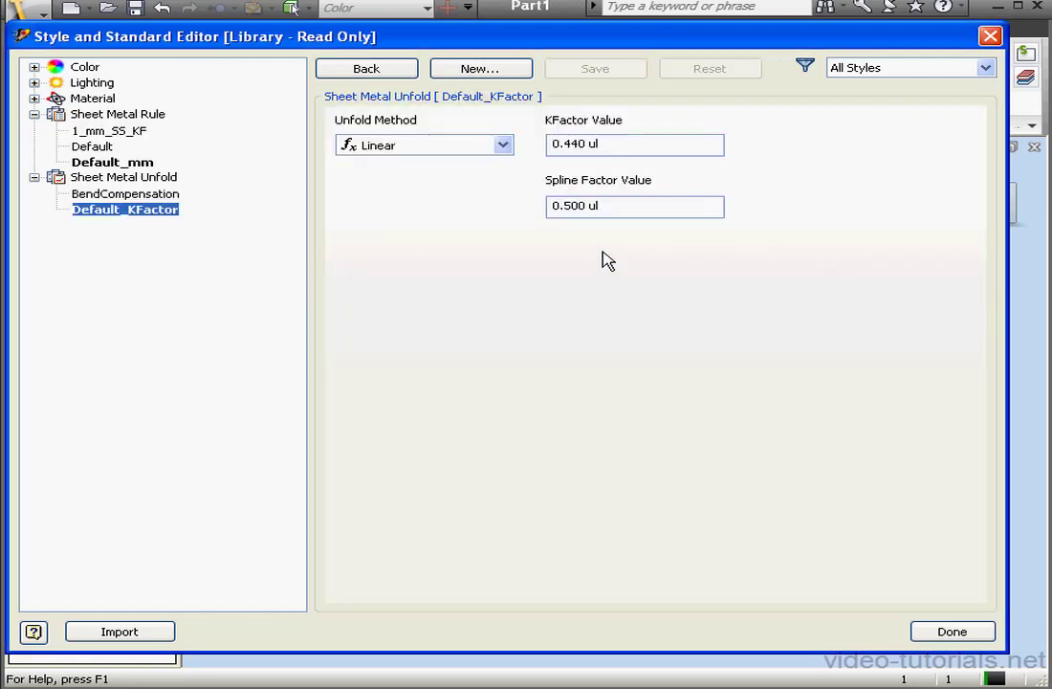
click(480, 68)
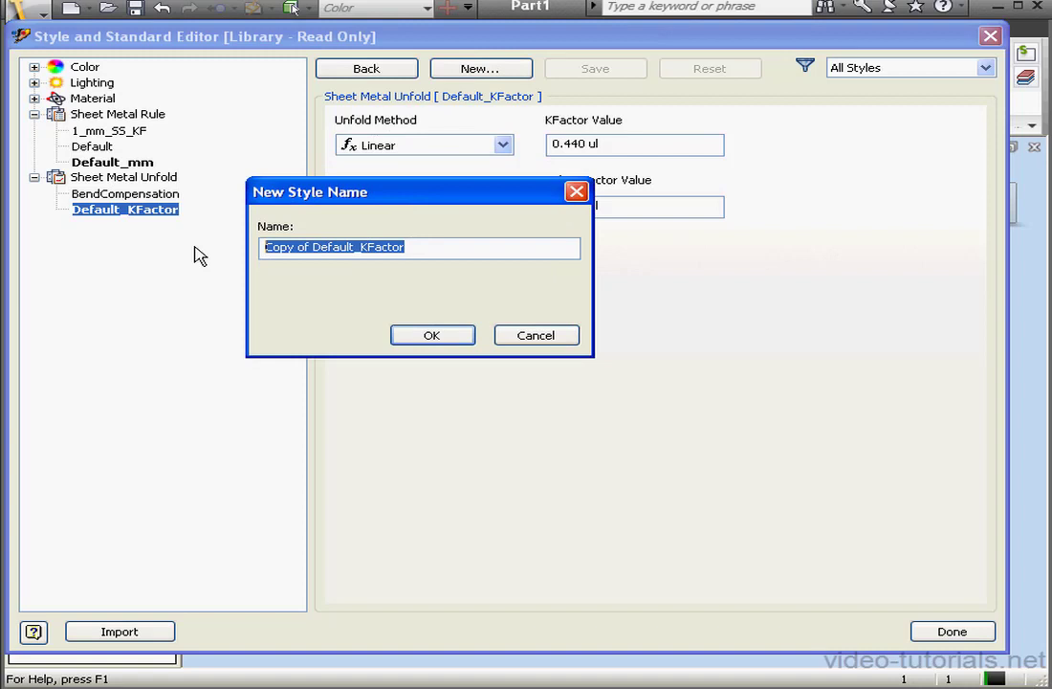
text(1mm)
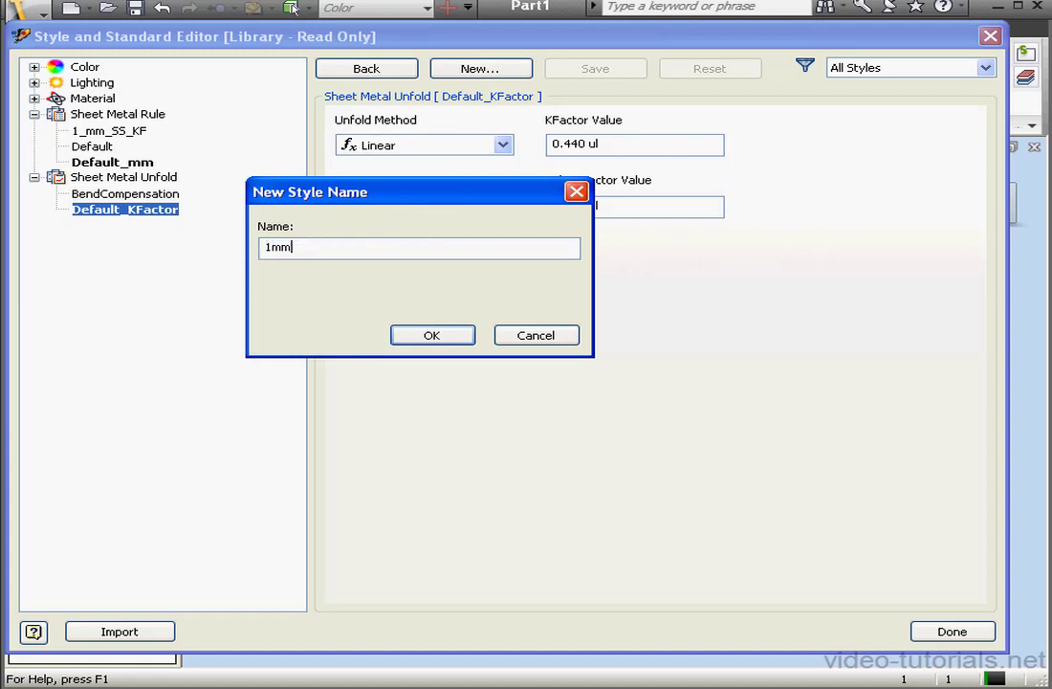
text(_SS)
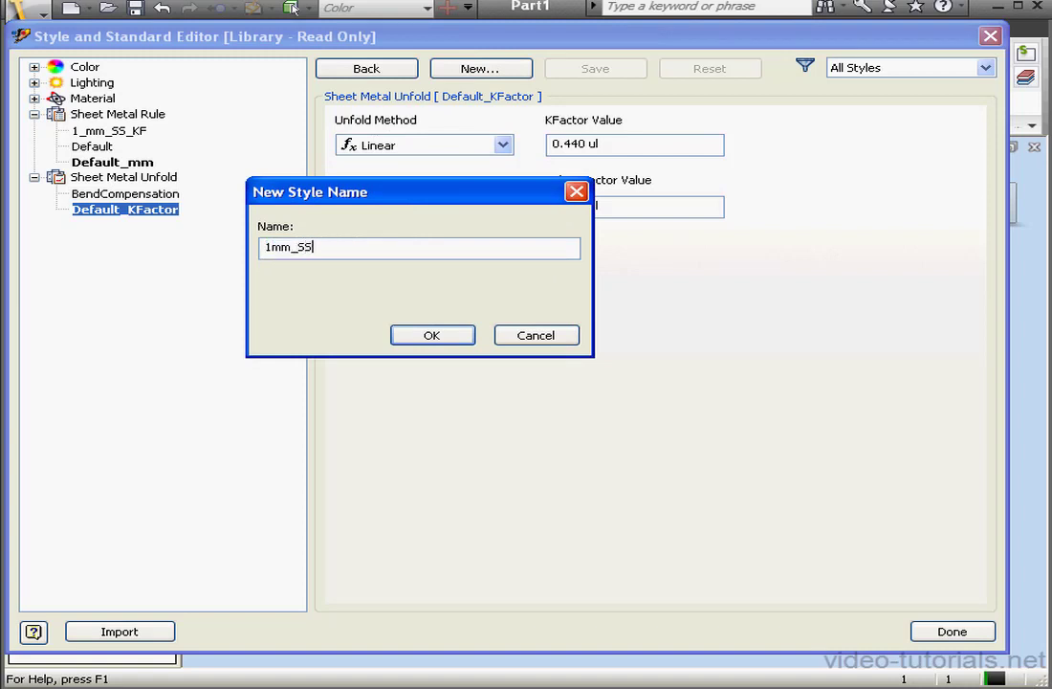
text(_)
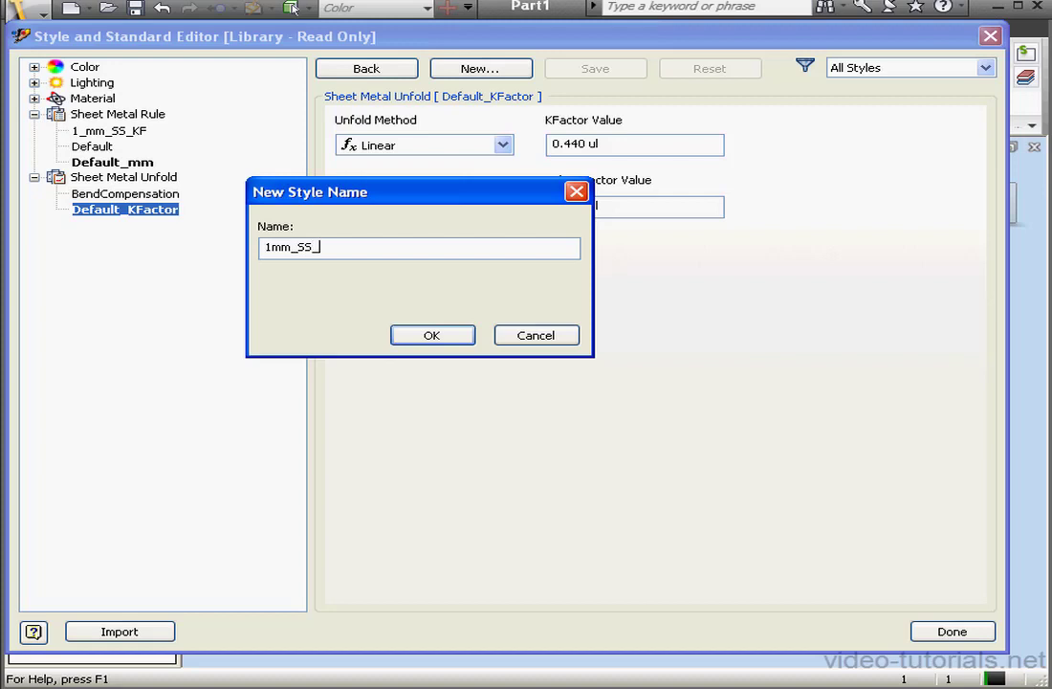
text(kf)
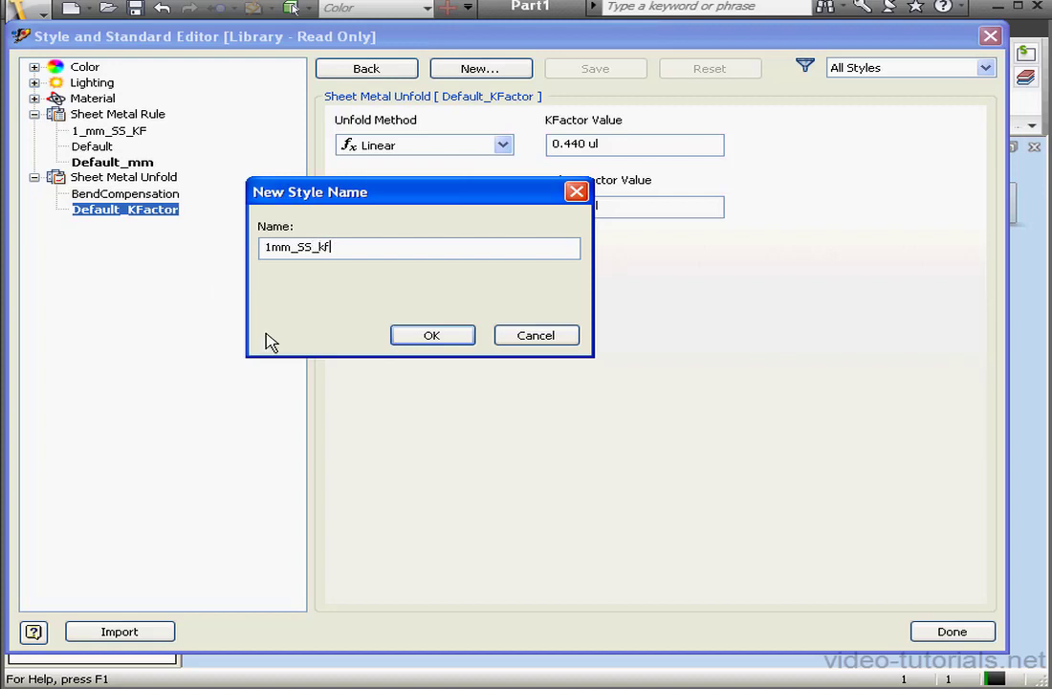
click(432, 335)
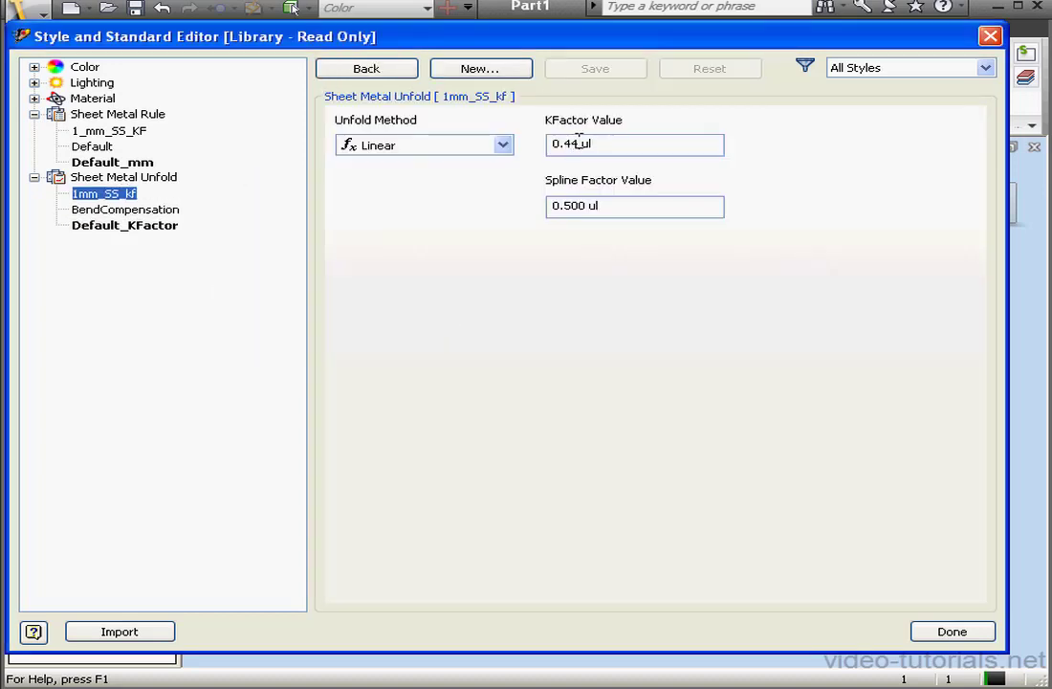
text(0.42)
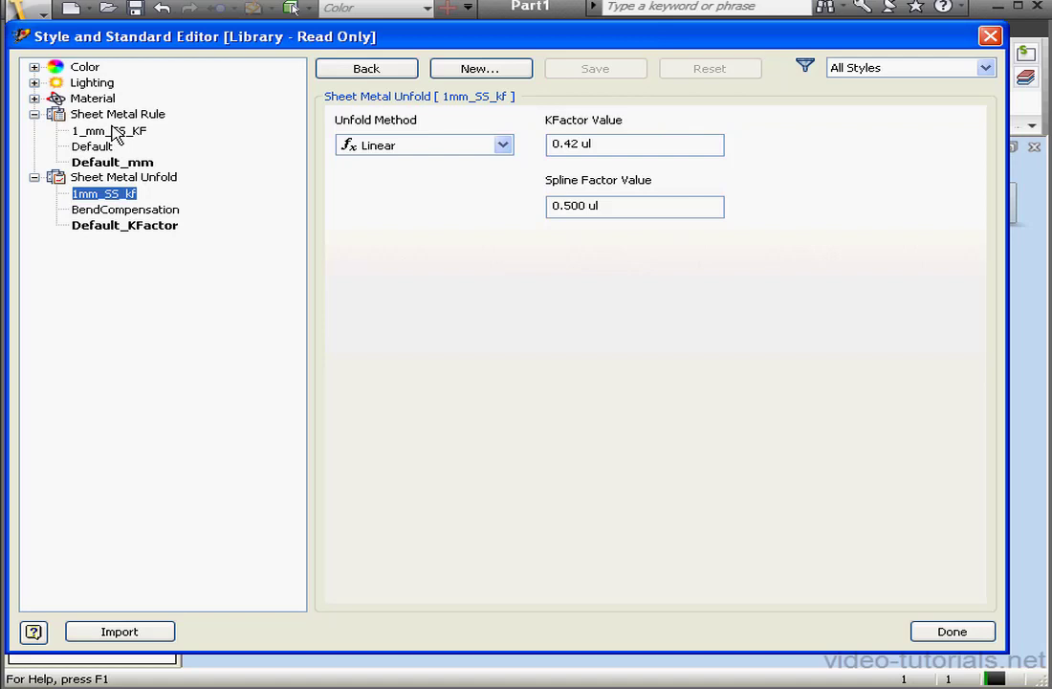
click(108, 130)
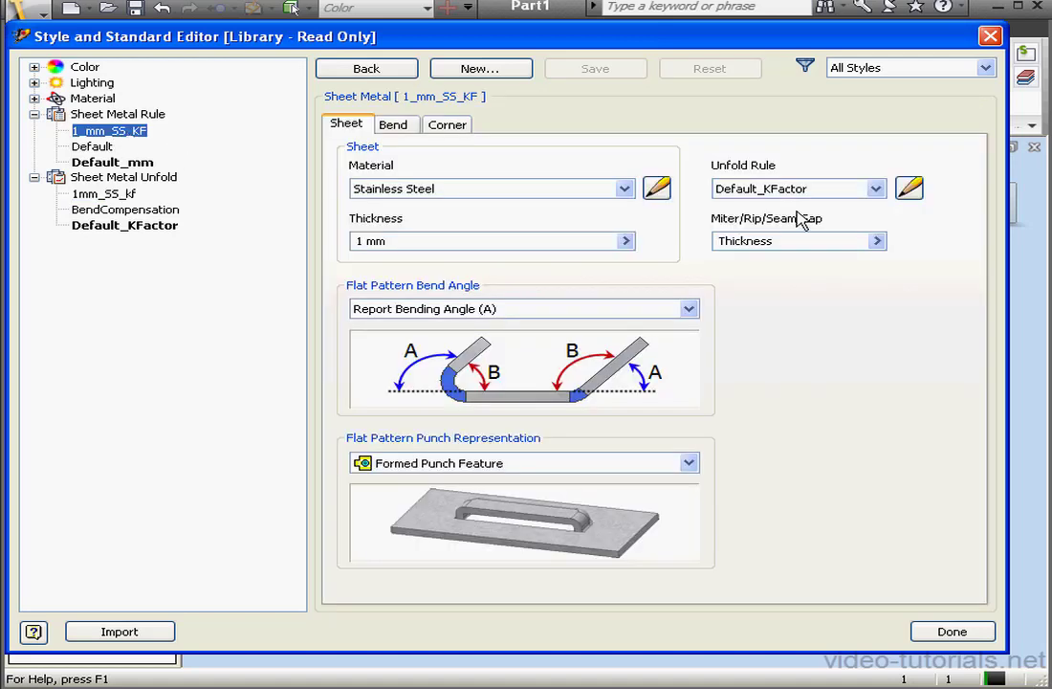
Assign the 1mm_SS_kf unfold rule to 1_mm_SS_KF and finish with Done.
click(875, 188)
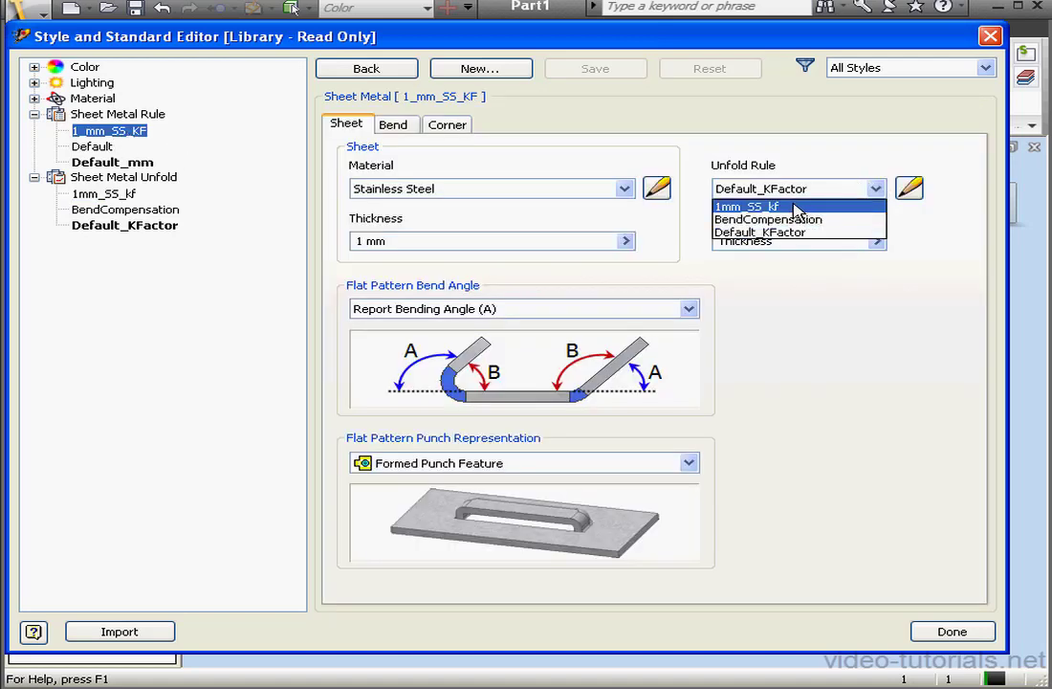
click(745, 206)
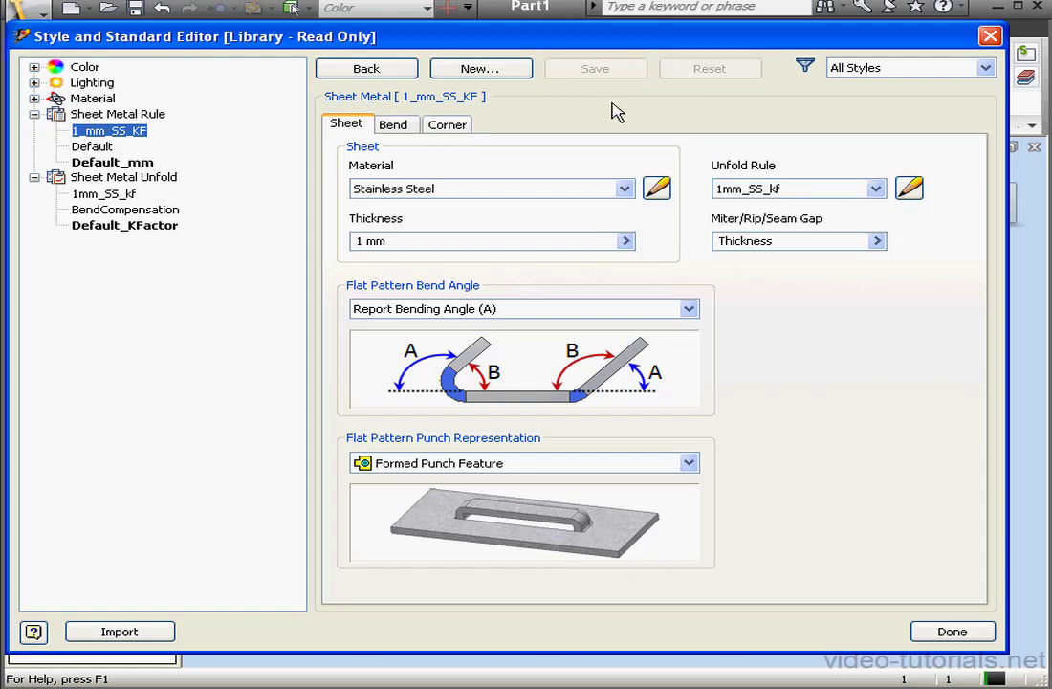
mouse_move(753, 367)
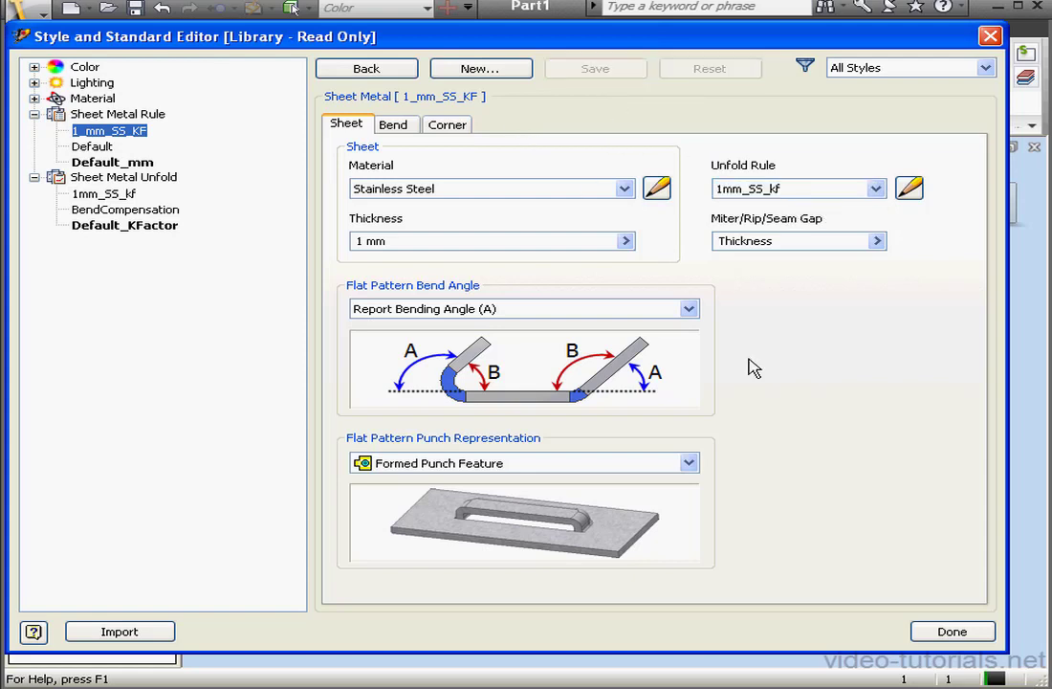
click(952, 630)
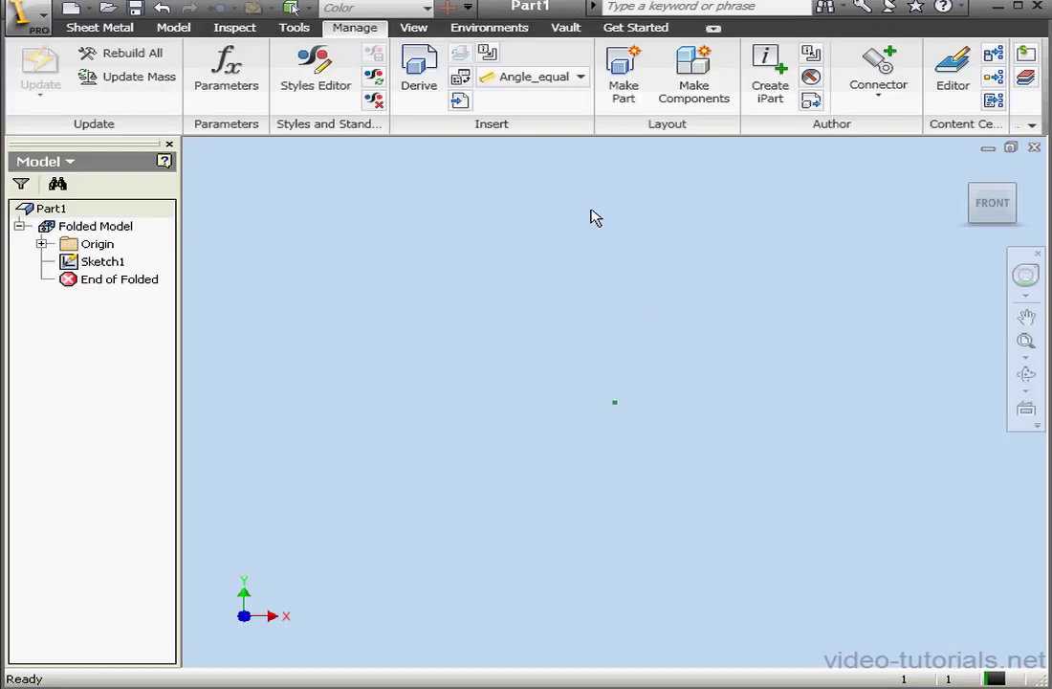
Choose 1_mm_SS_KF as the Sheet Metal Defaults rule (Stainless Steel, 1 mm, 1mm_SS_kf unfold).
click(94, 27)
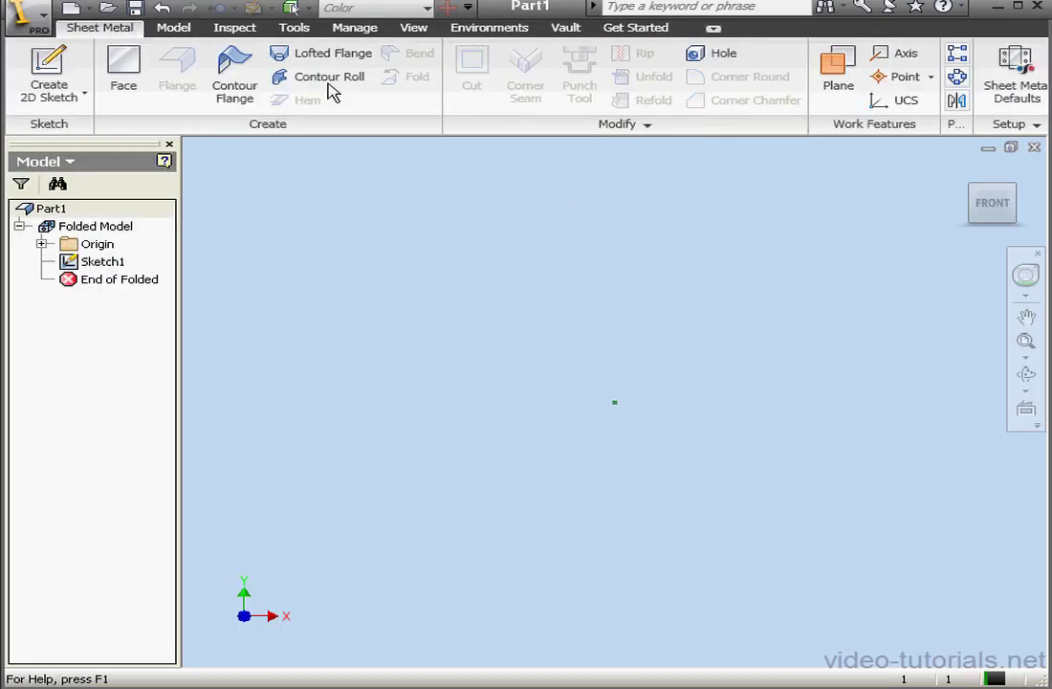
click(1014, 72)
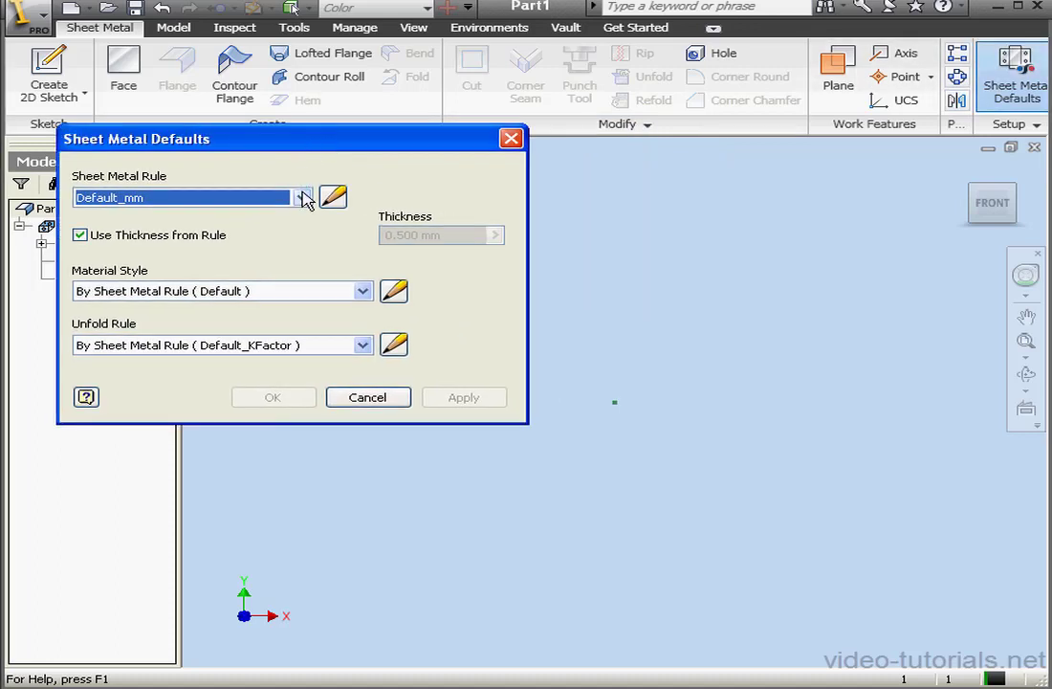
click(302, 197)
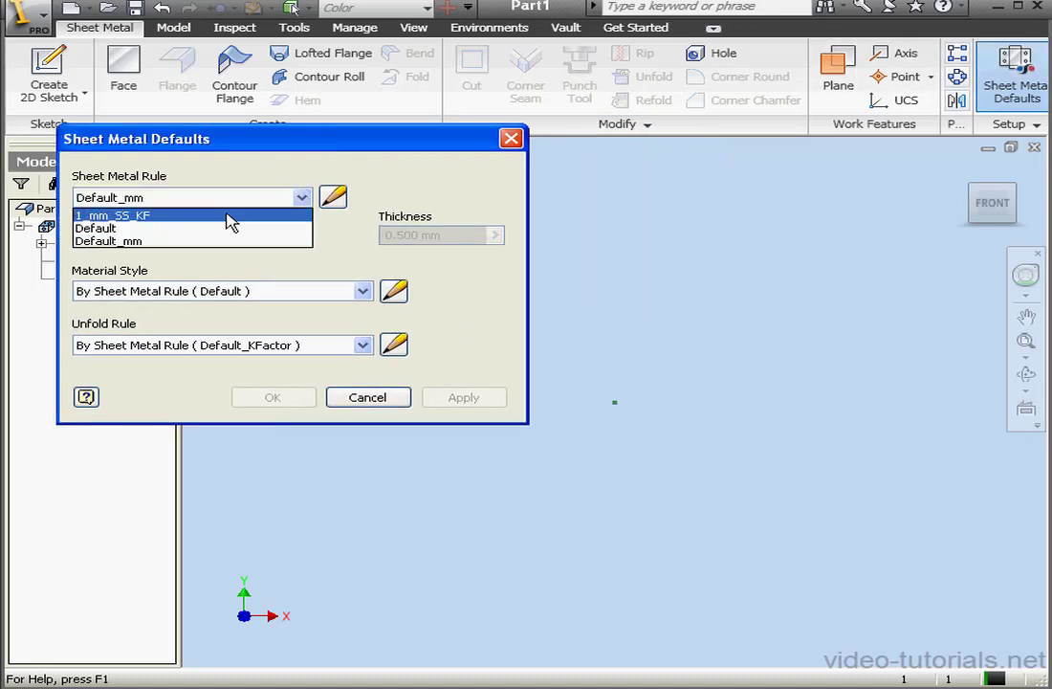
click(110, 215)
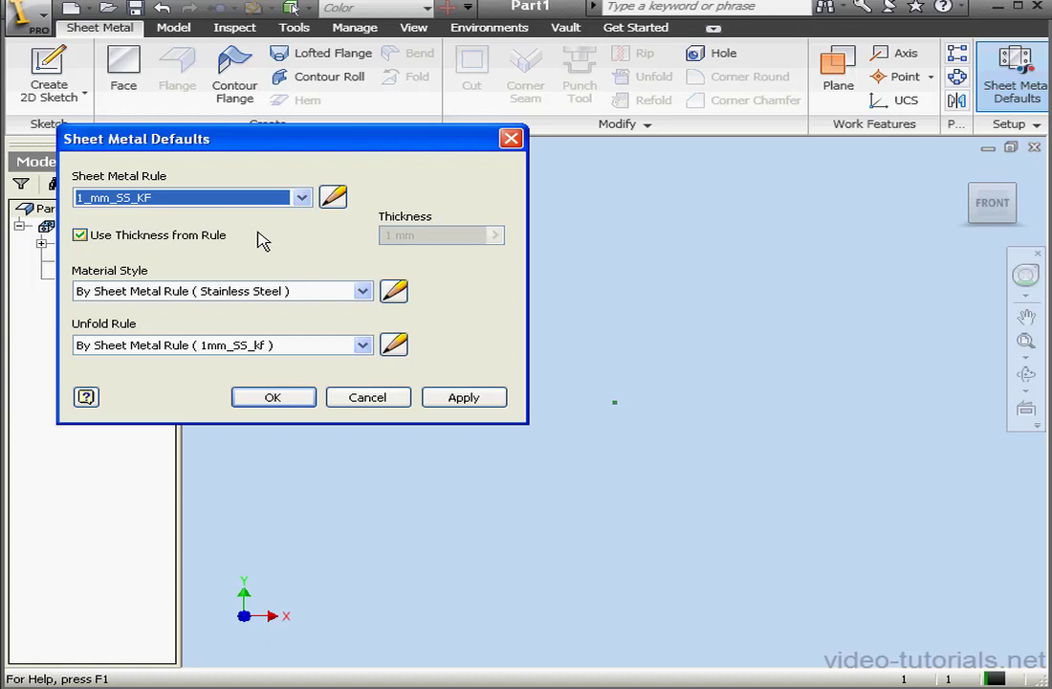
mouse_move(172, 291)
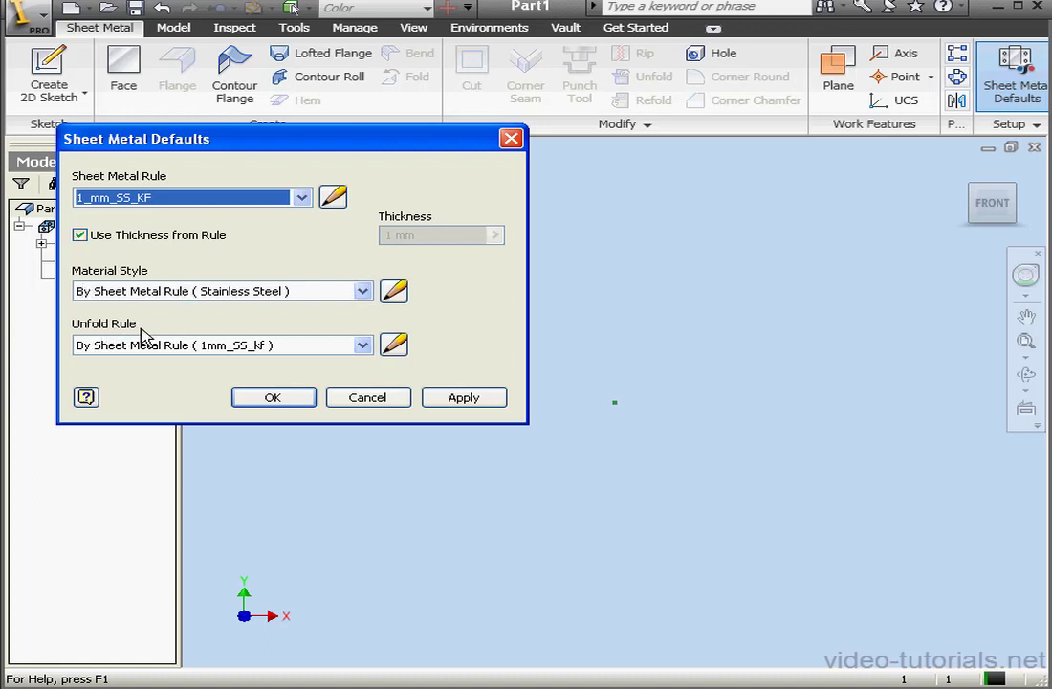
mouse_move(299, 333)
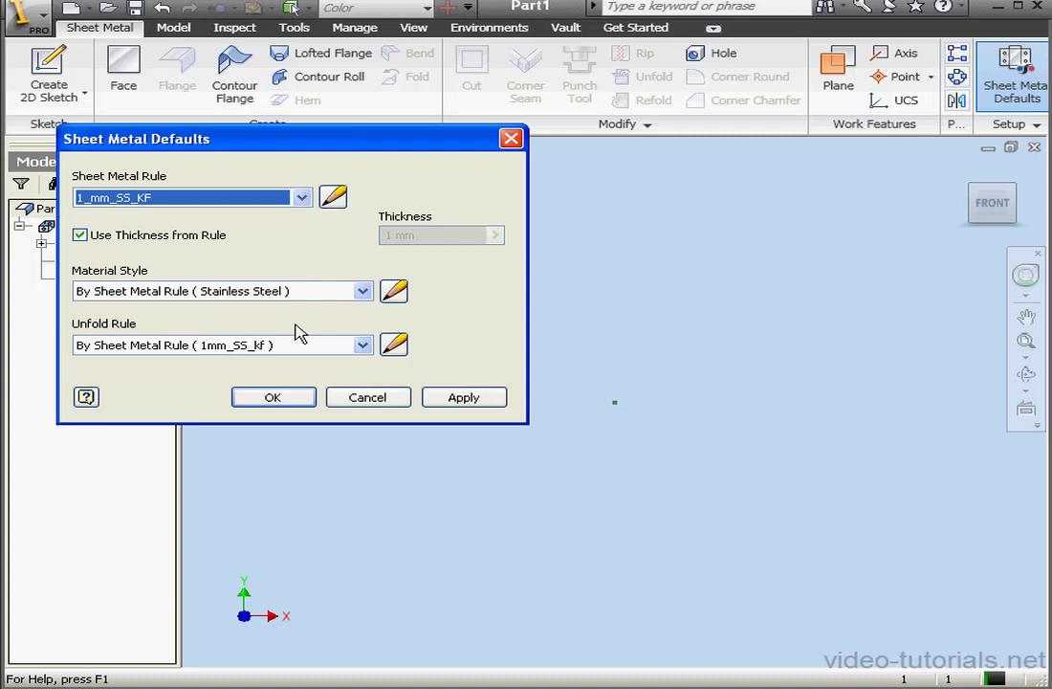
mouse_move(297, 328)
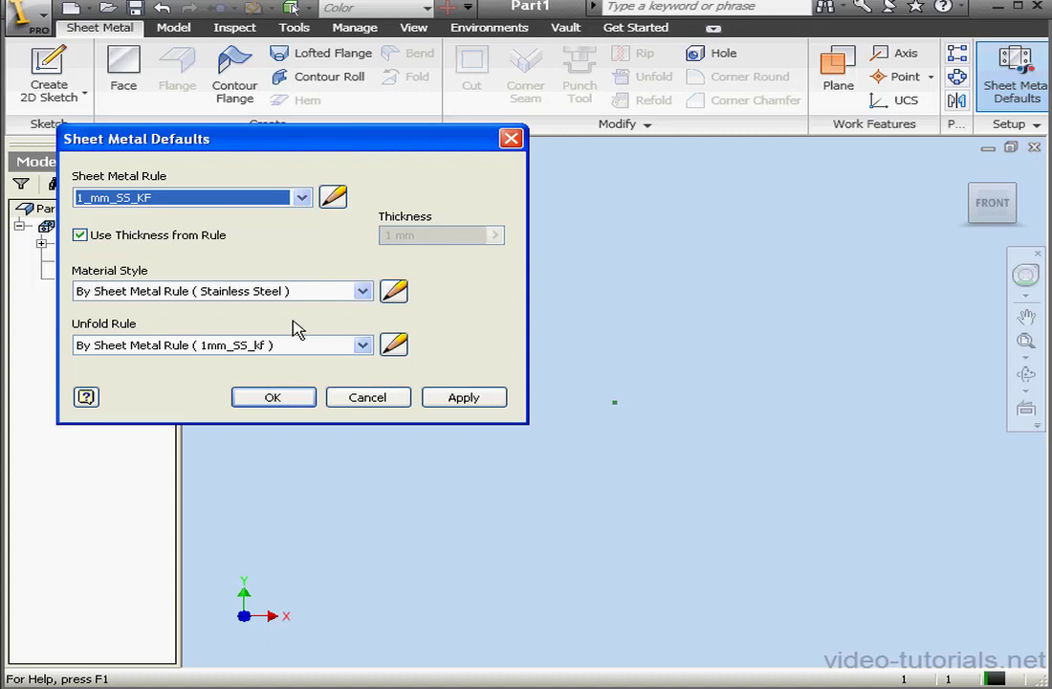